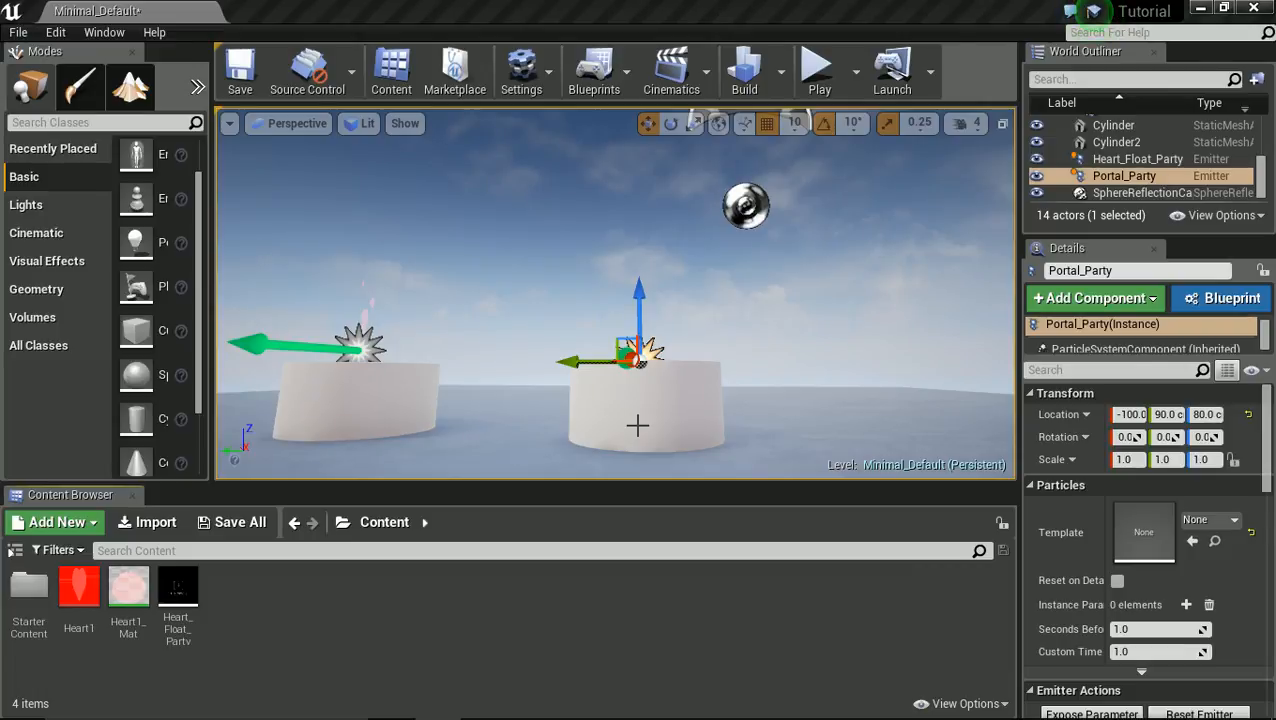
mouse_move(708, 419)
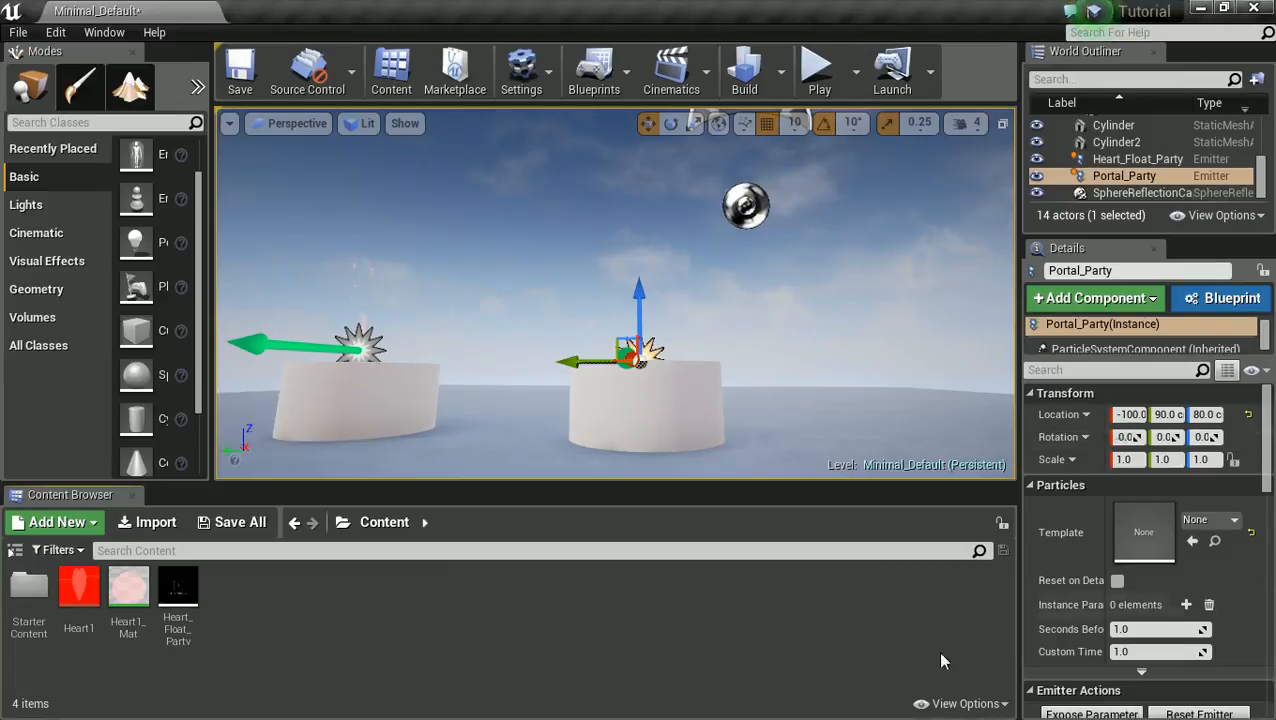
mouse_move(671, 675)
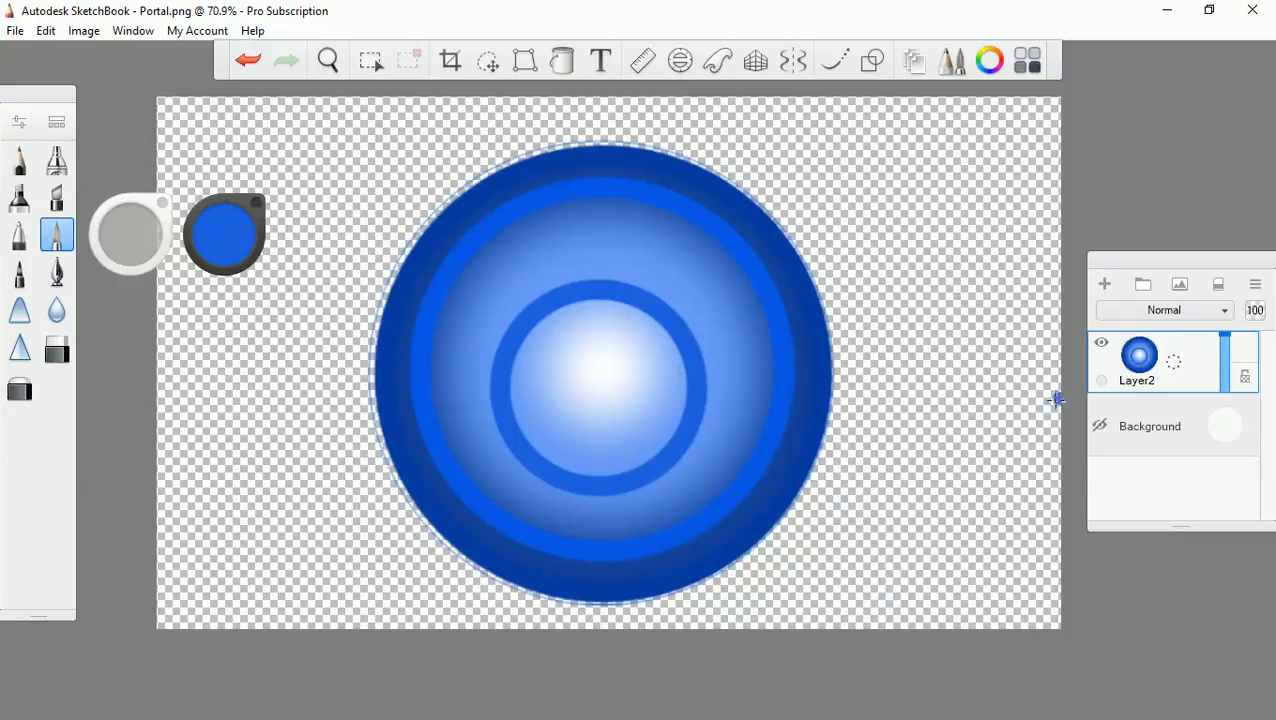
- Add Layer3 with two blue ellipse rings, then hide it so the shaded portal shows
click(1101, 343)
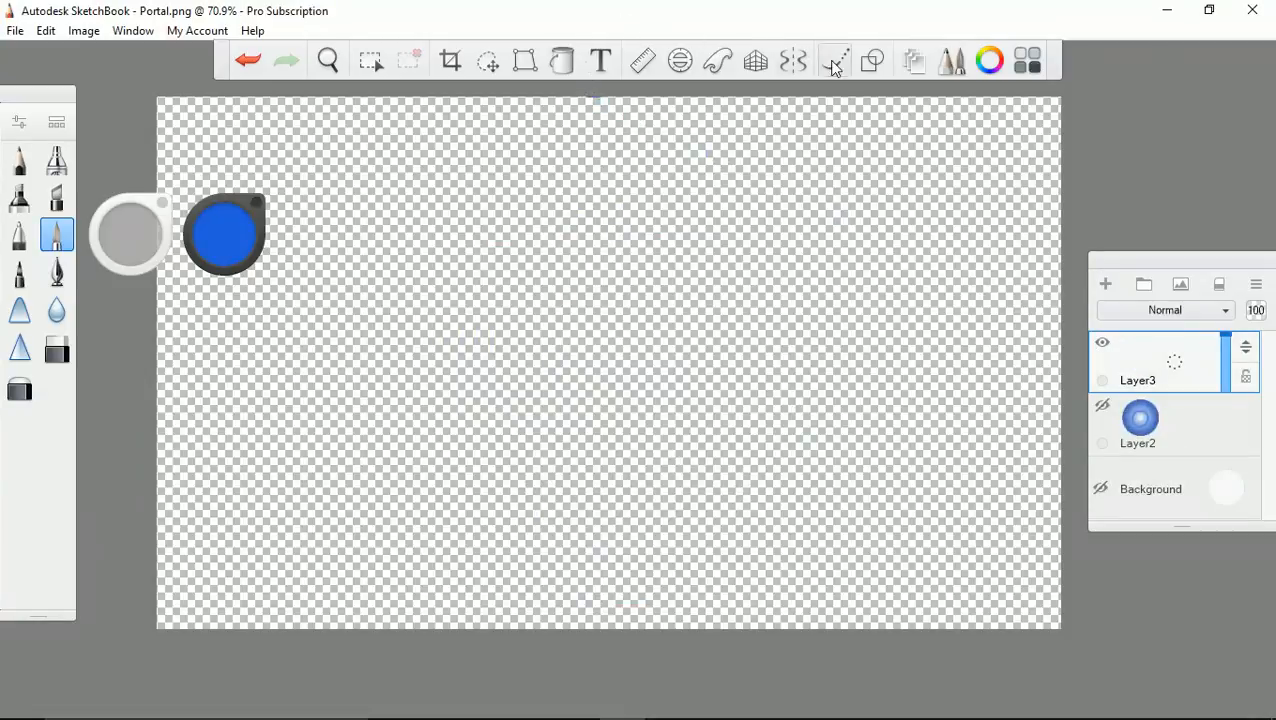
click(871, 61)
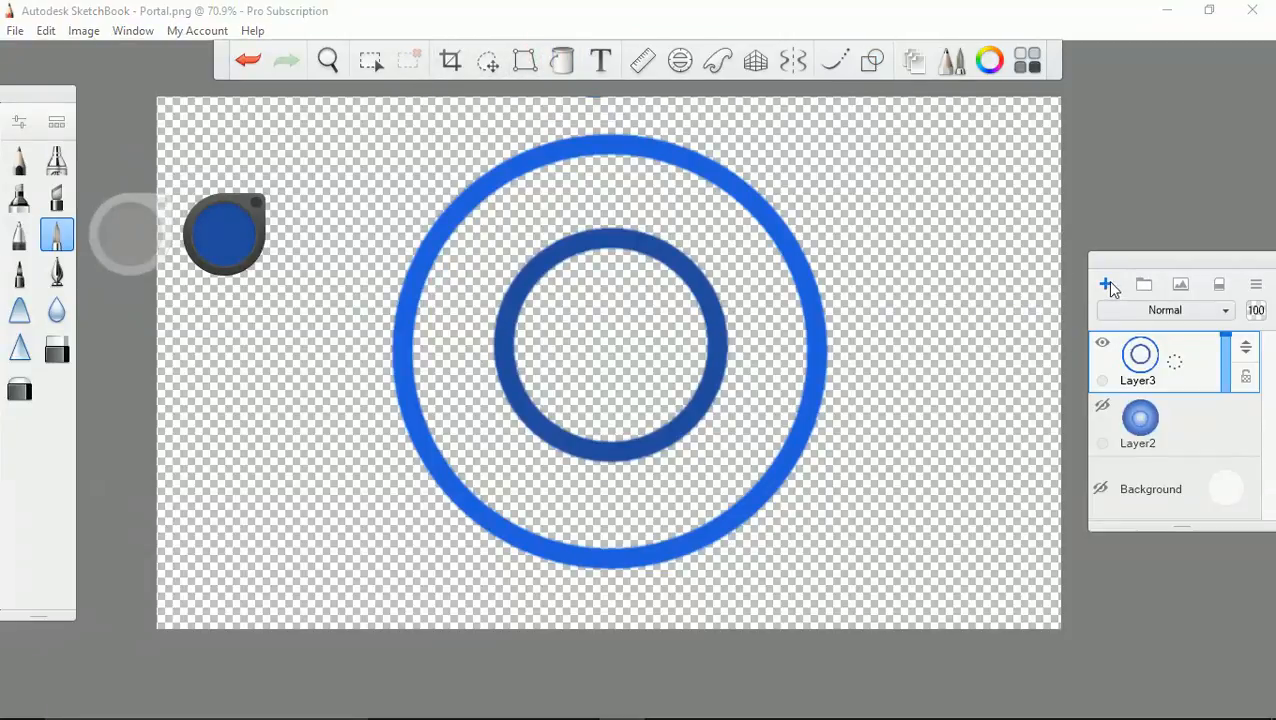
click(1105, 283)
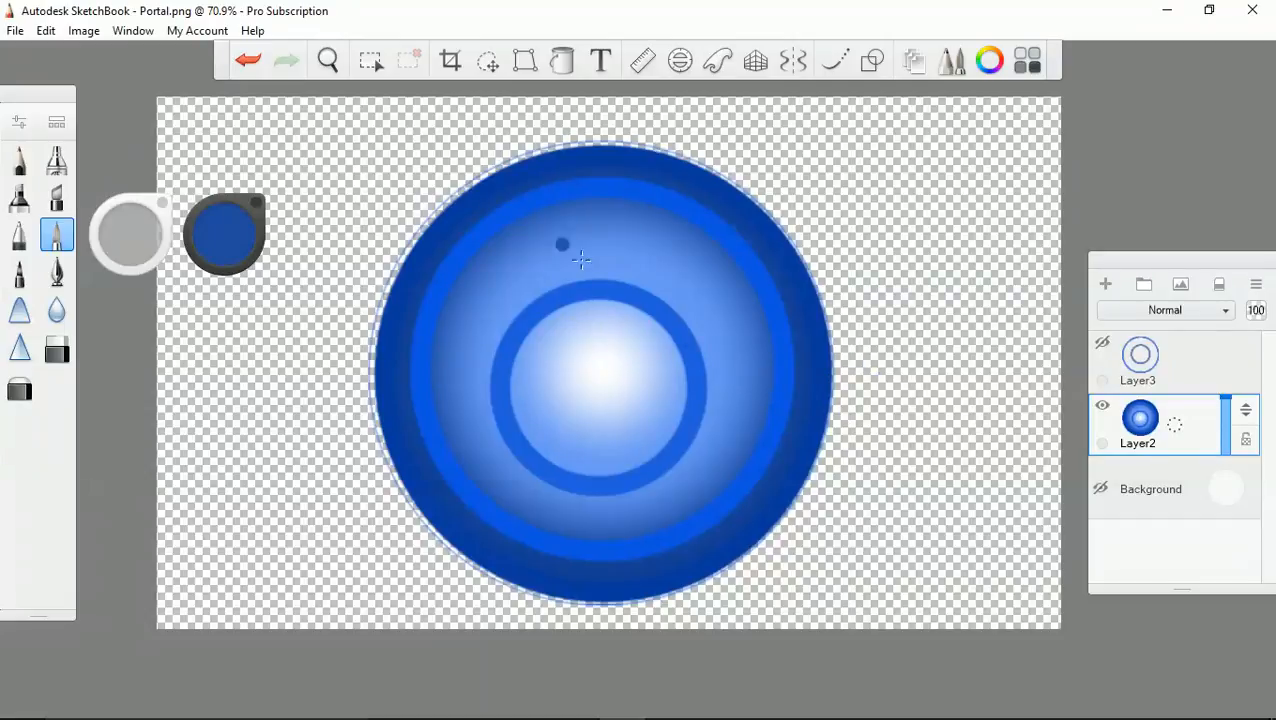
click(14, 32)
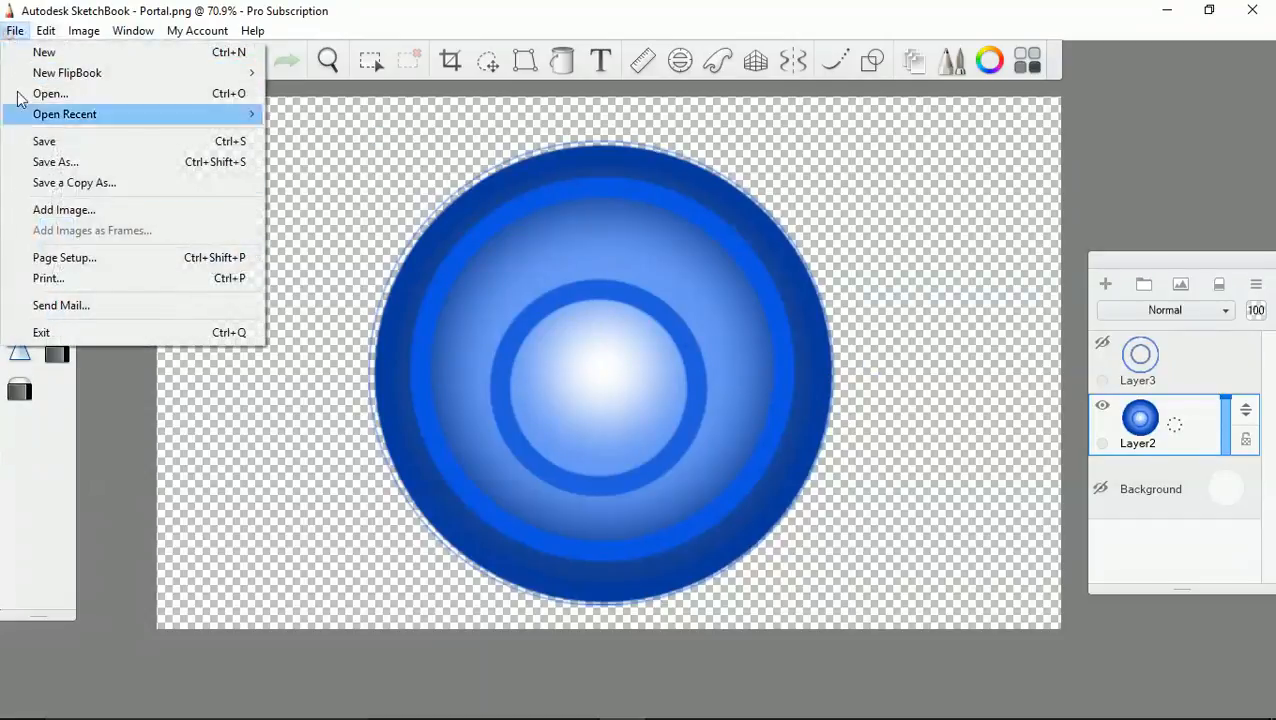
- Save the drawing to the Desktop as a PNG named Portal1
click(55, 161)
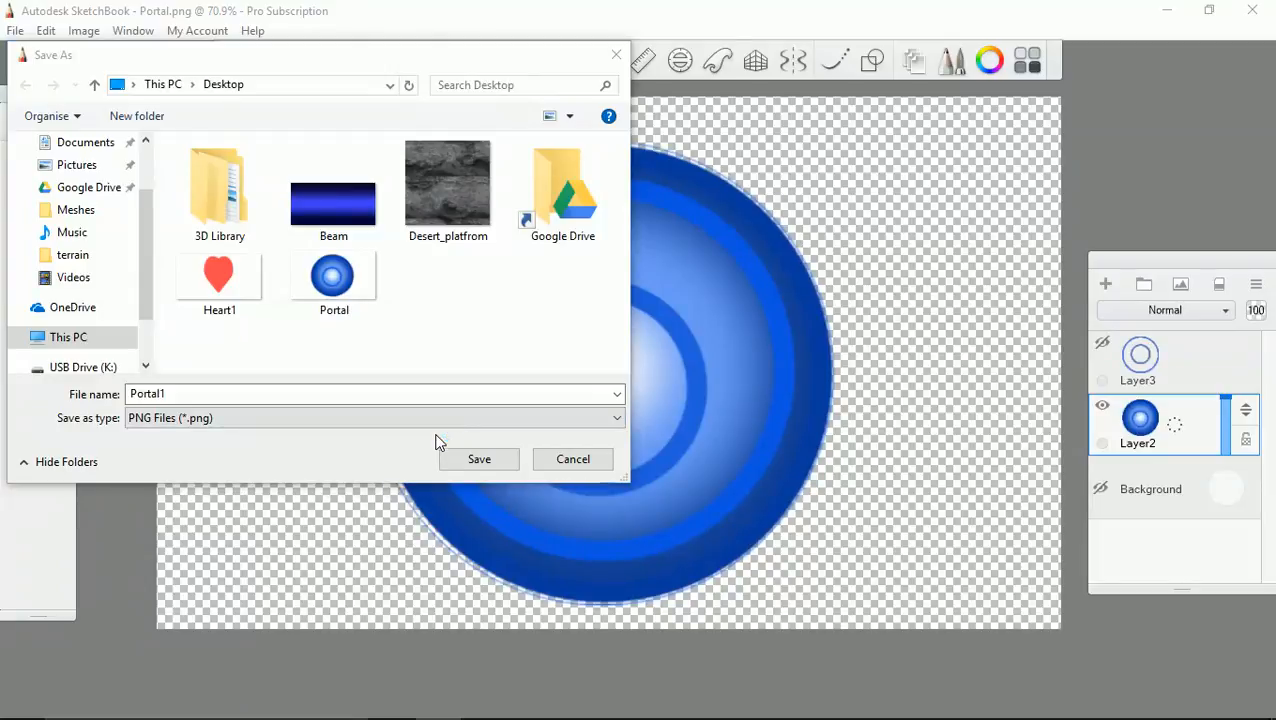
click(333, 280)
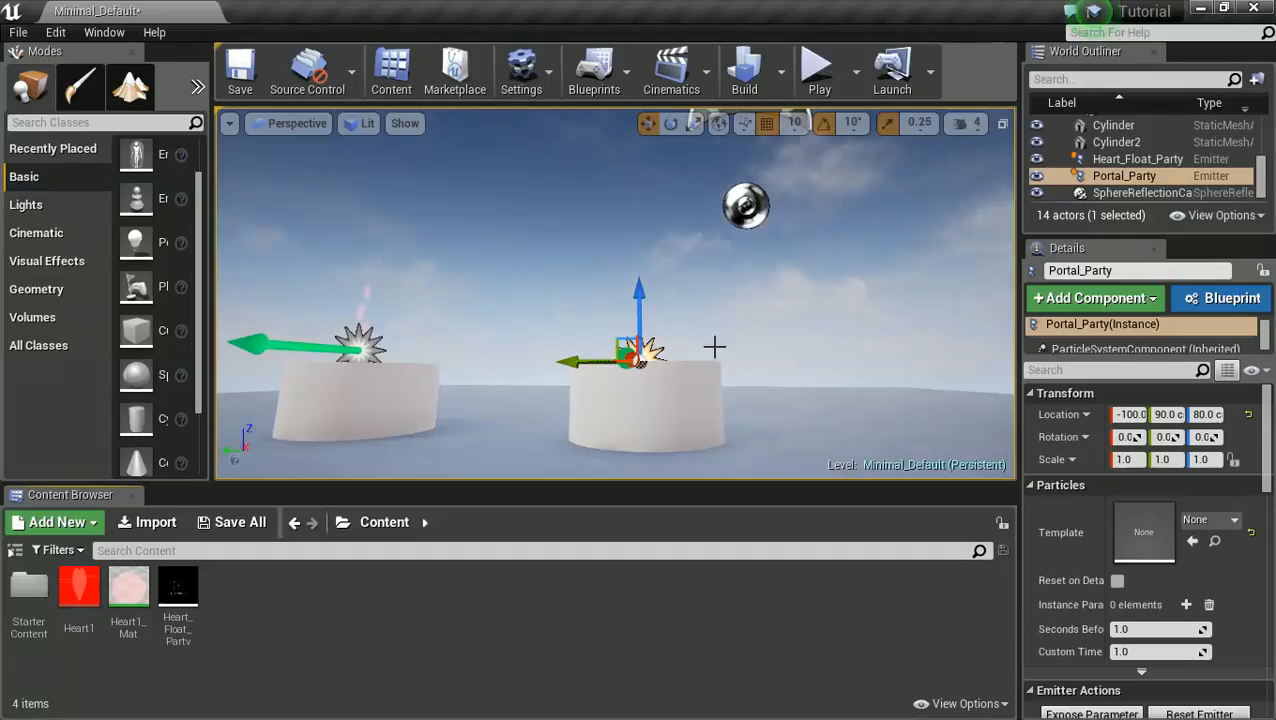
mouse_move(742, 328)
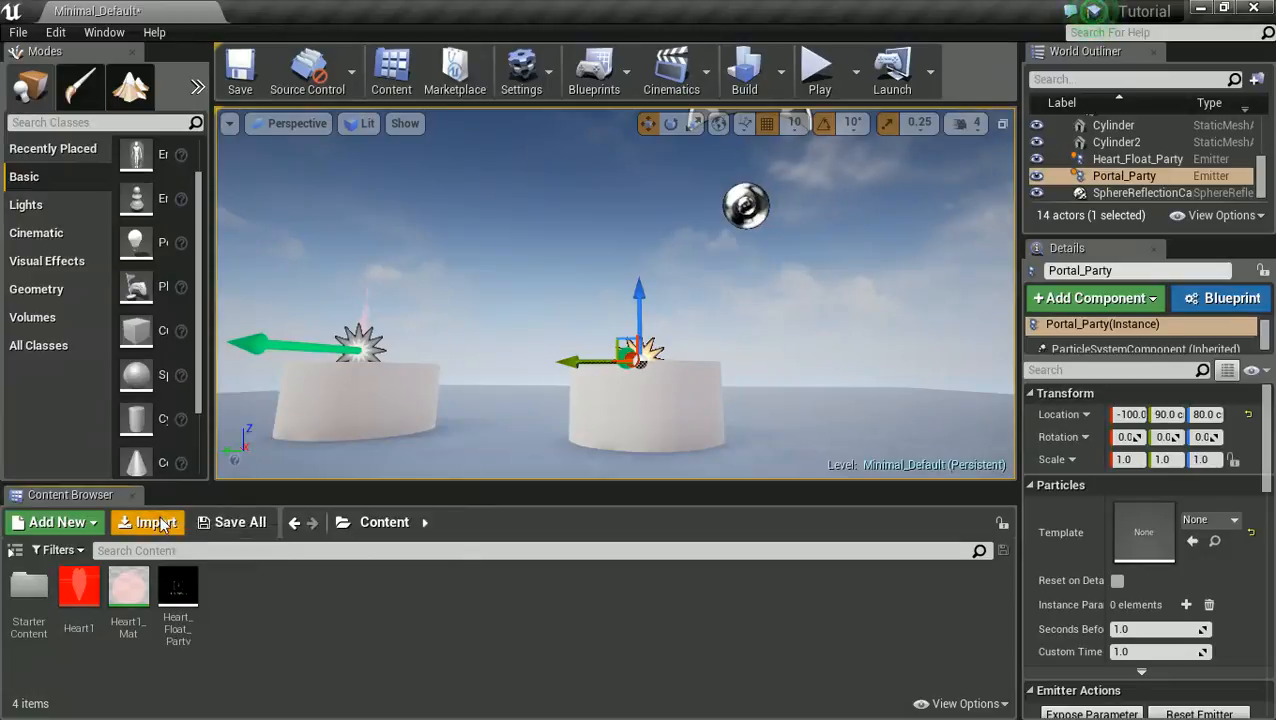
- Import Portal.png into the Content Browser and create a material from the texture
click(156, 522)
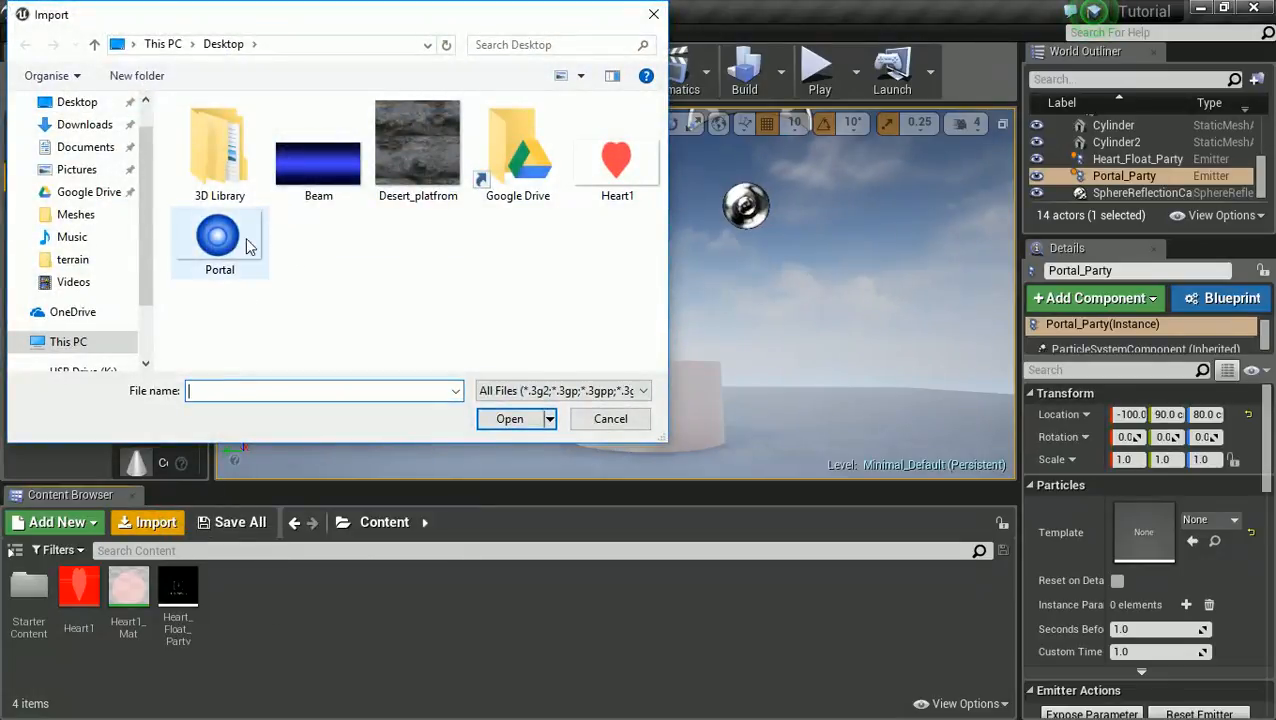
click(509, 419)
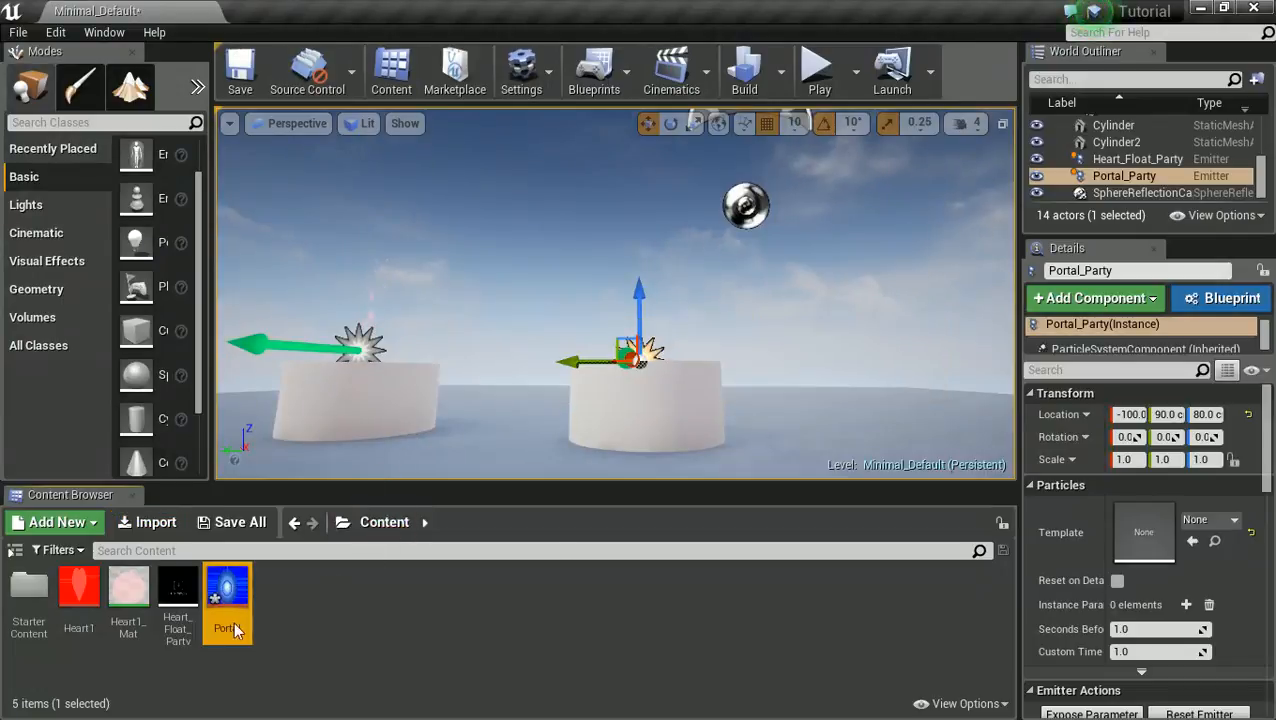
right_click(227, 595)
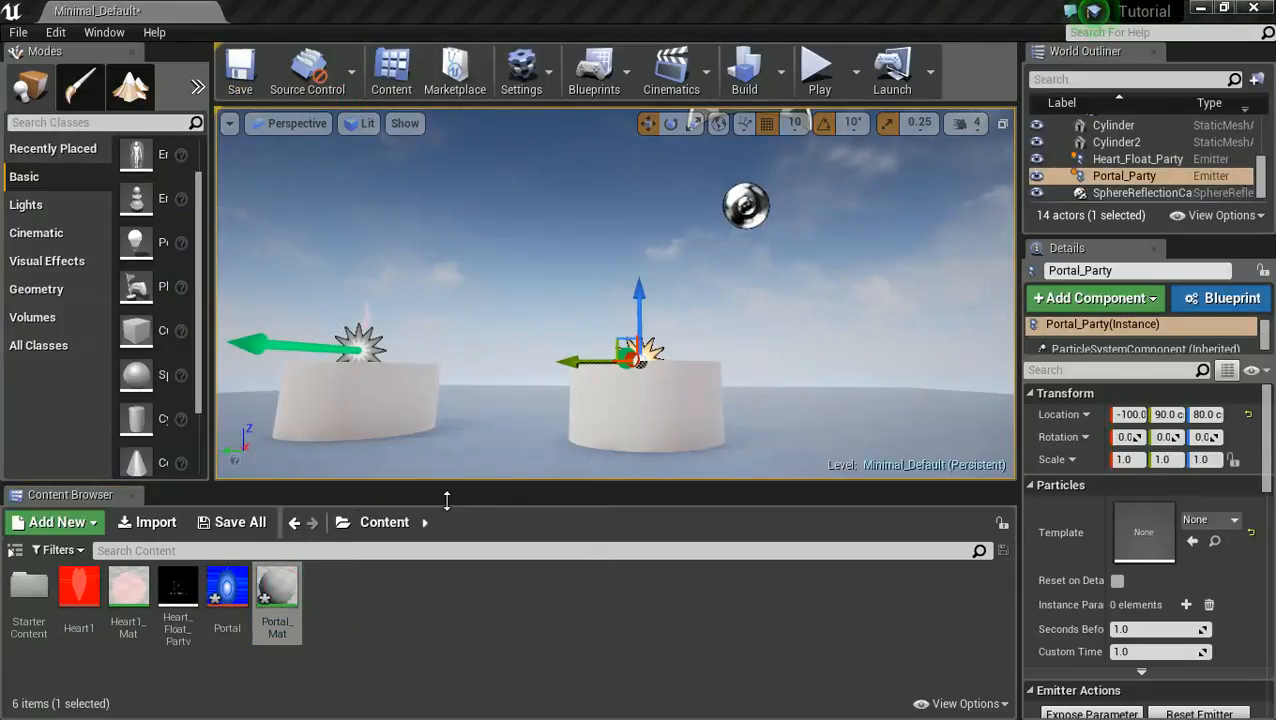
- Open Portal_Mat, preview it on a plane, and set its Blend Mode to Additive
double_click(277, 588)
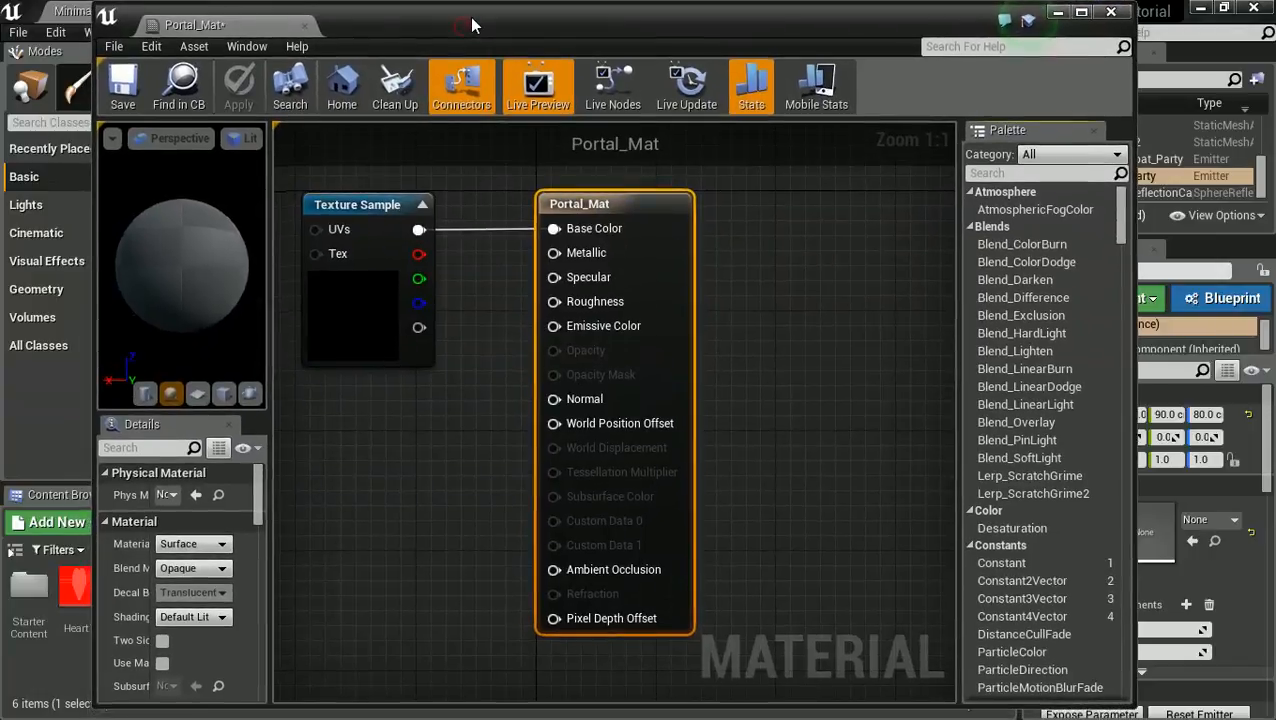
mouse_move(198, 393)
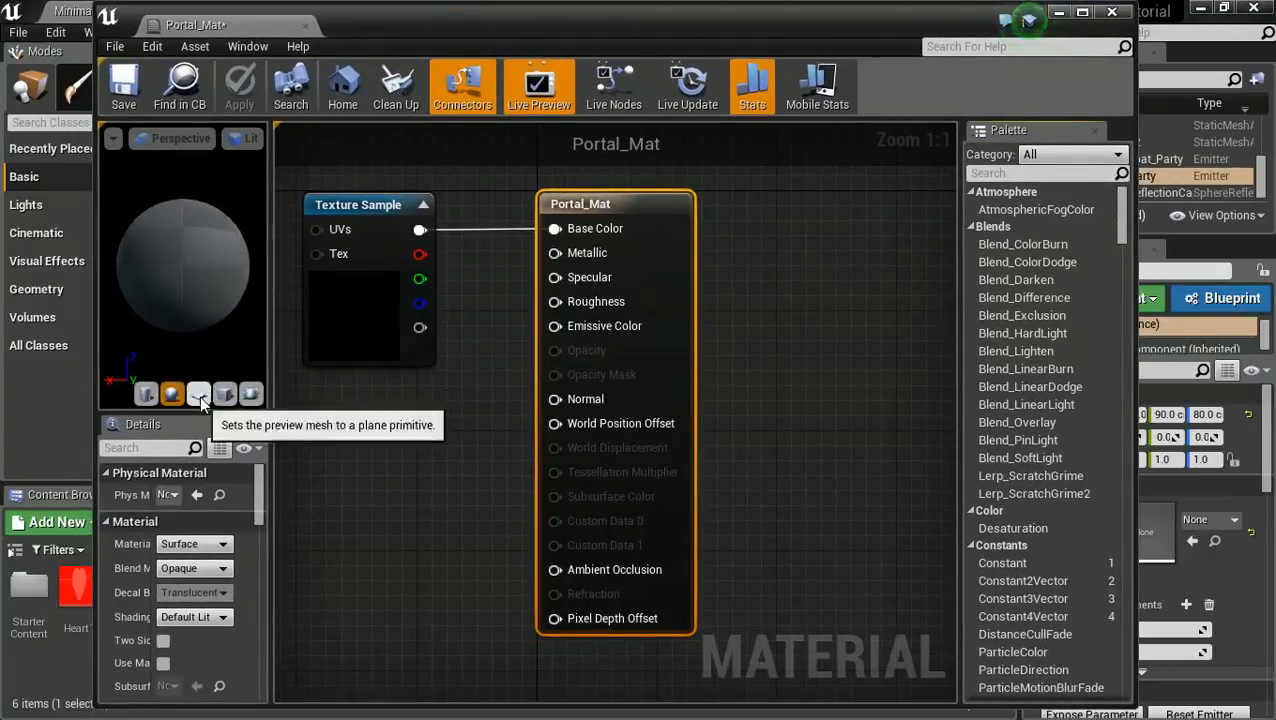
click(199, 394)
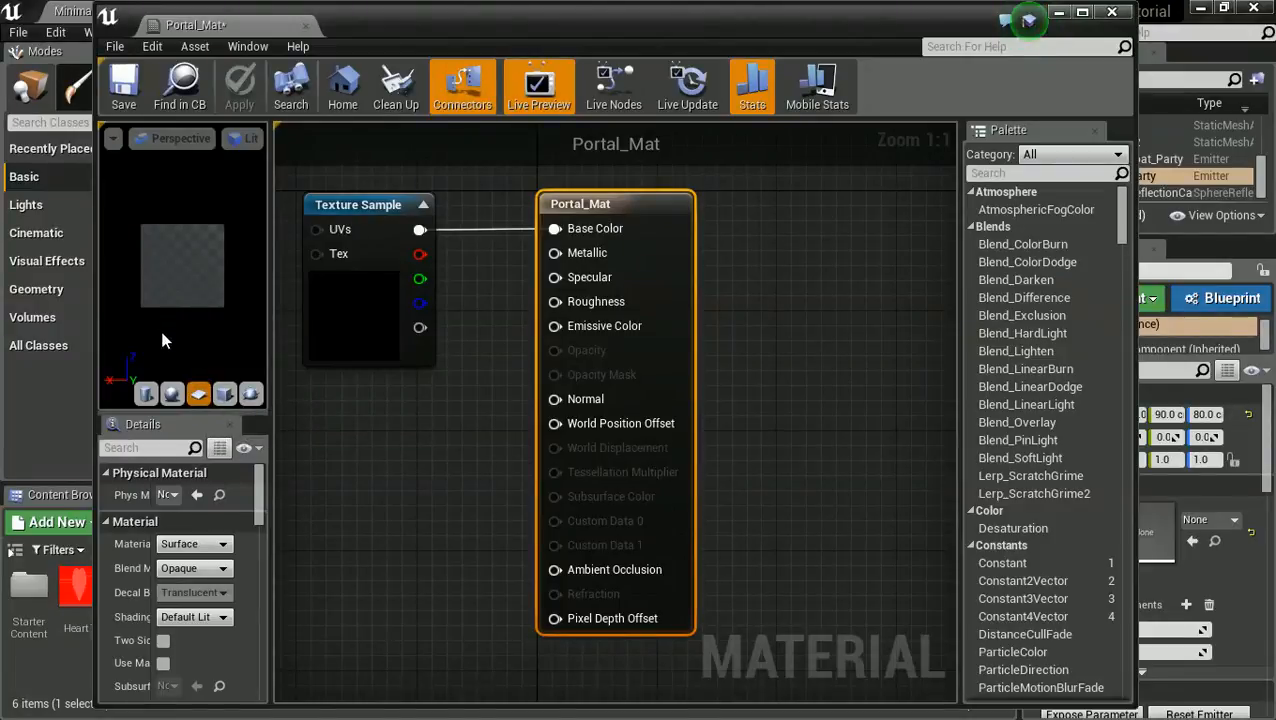
mouse_move(168, 482)
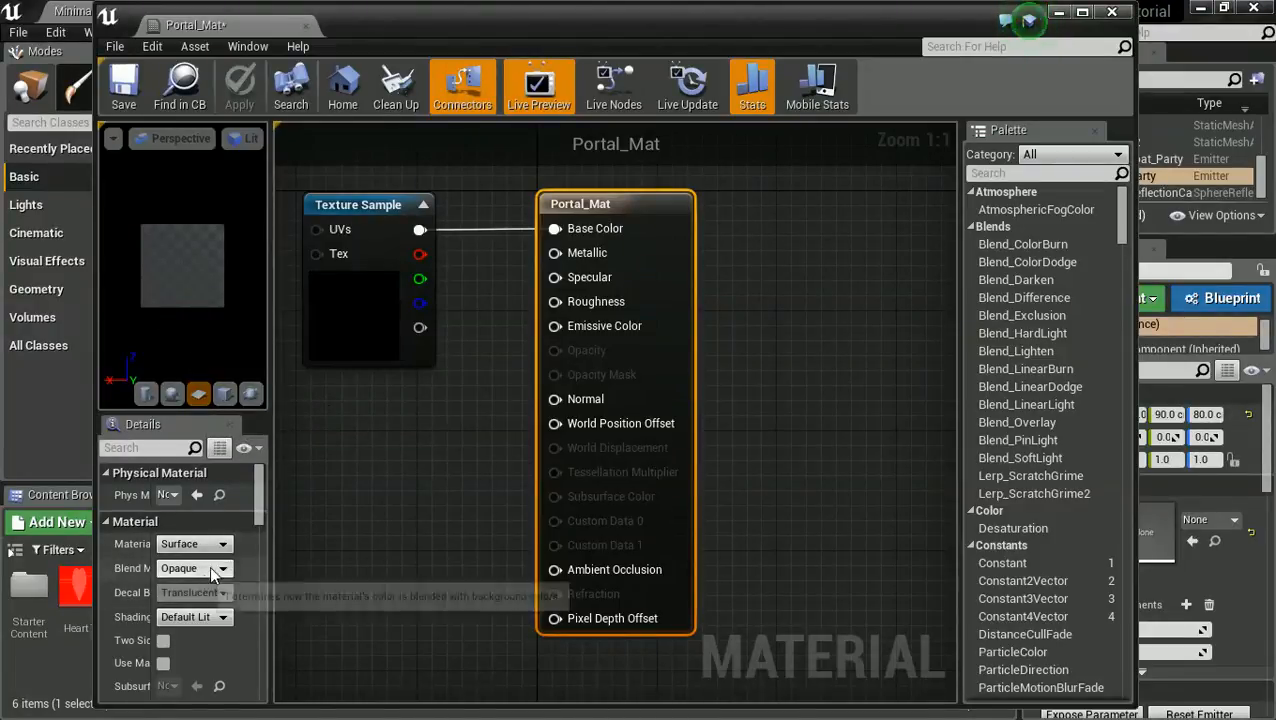
click(222, 568)
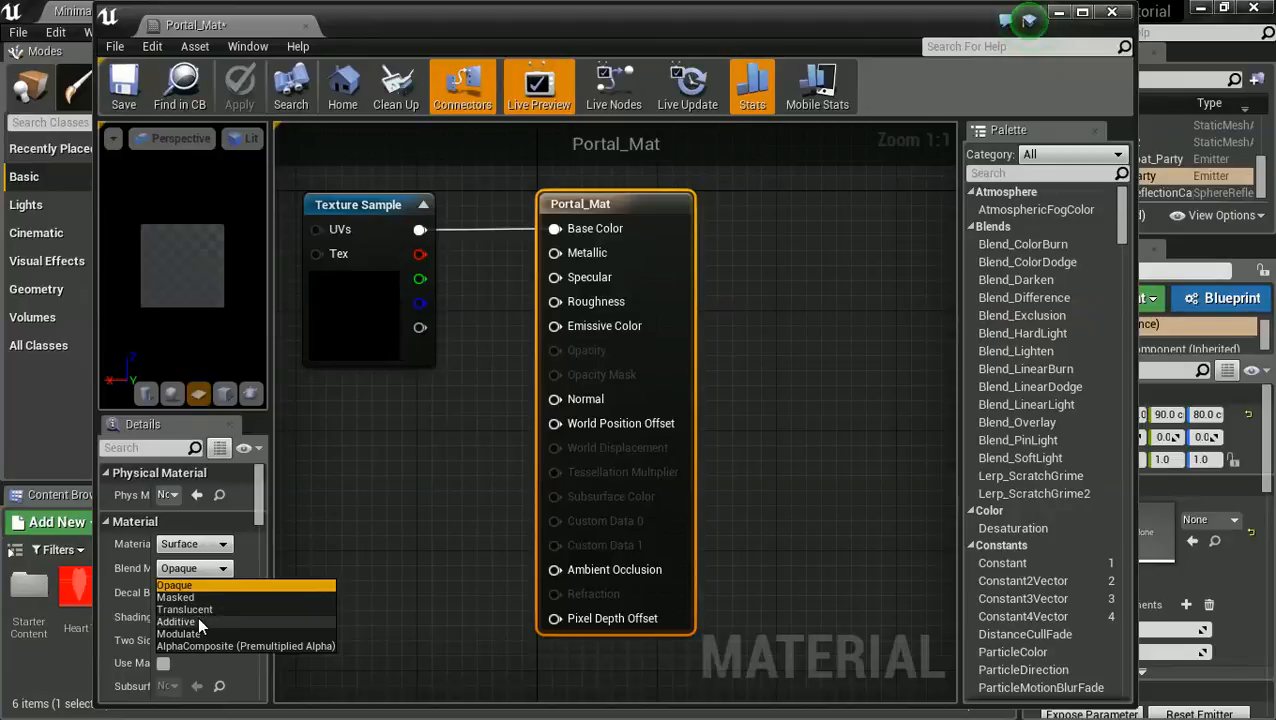
click(178, 623)
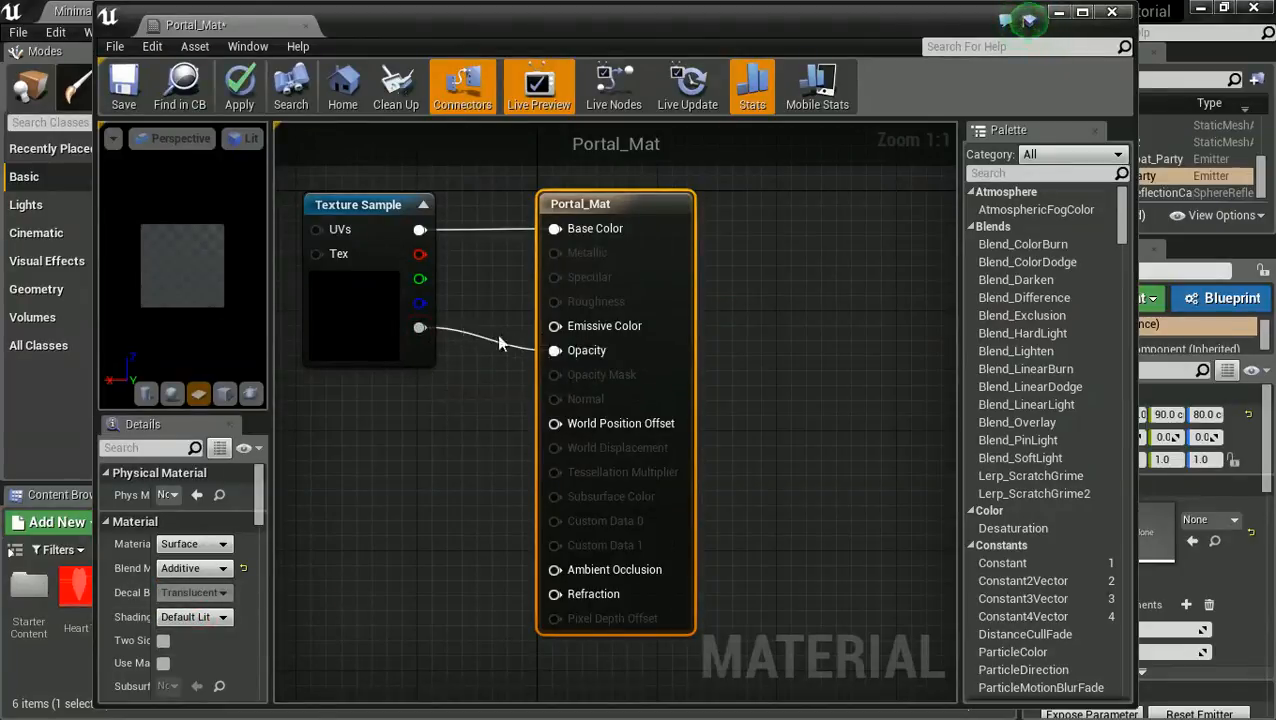
mouse_move(192, 214)
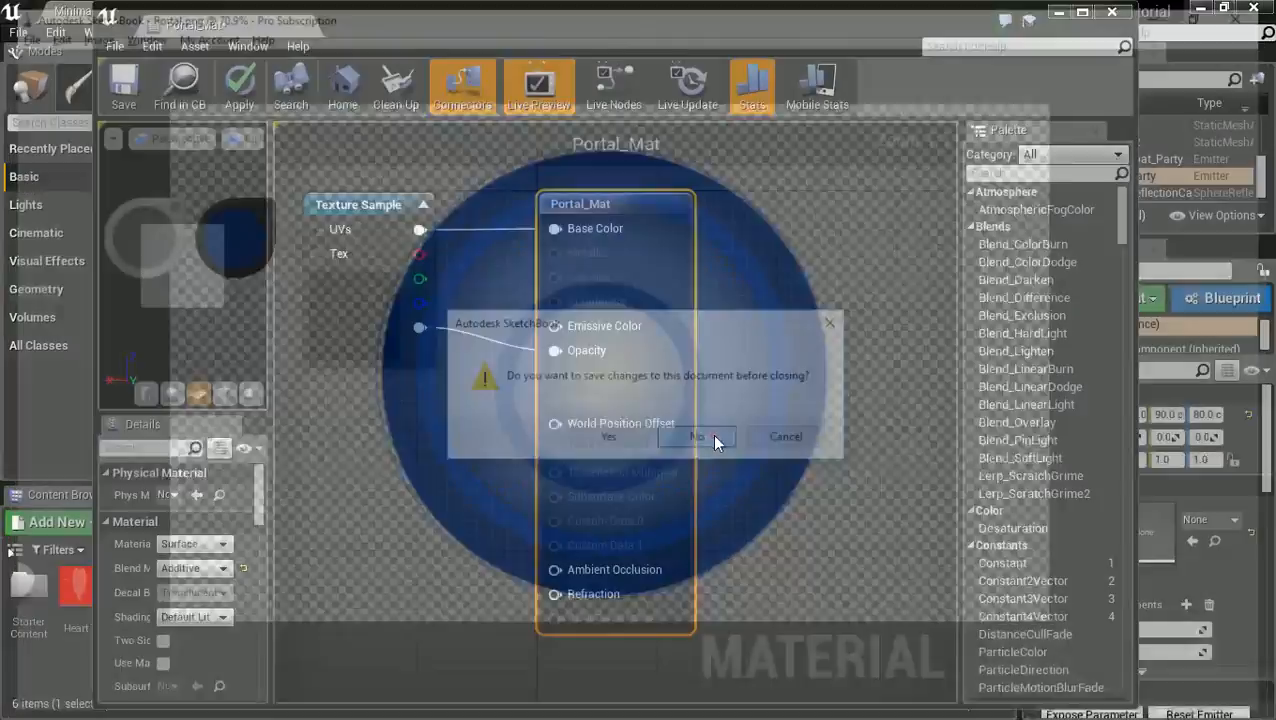
- Close the SketchBook drawing without saving changes
click(697, 437)
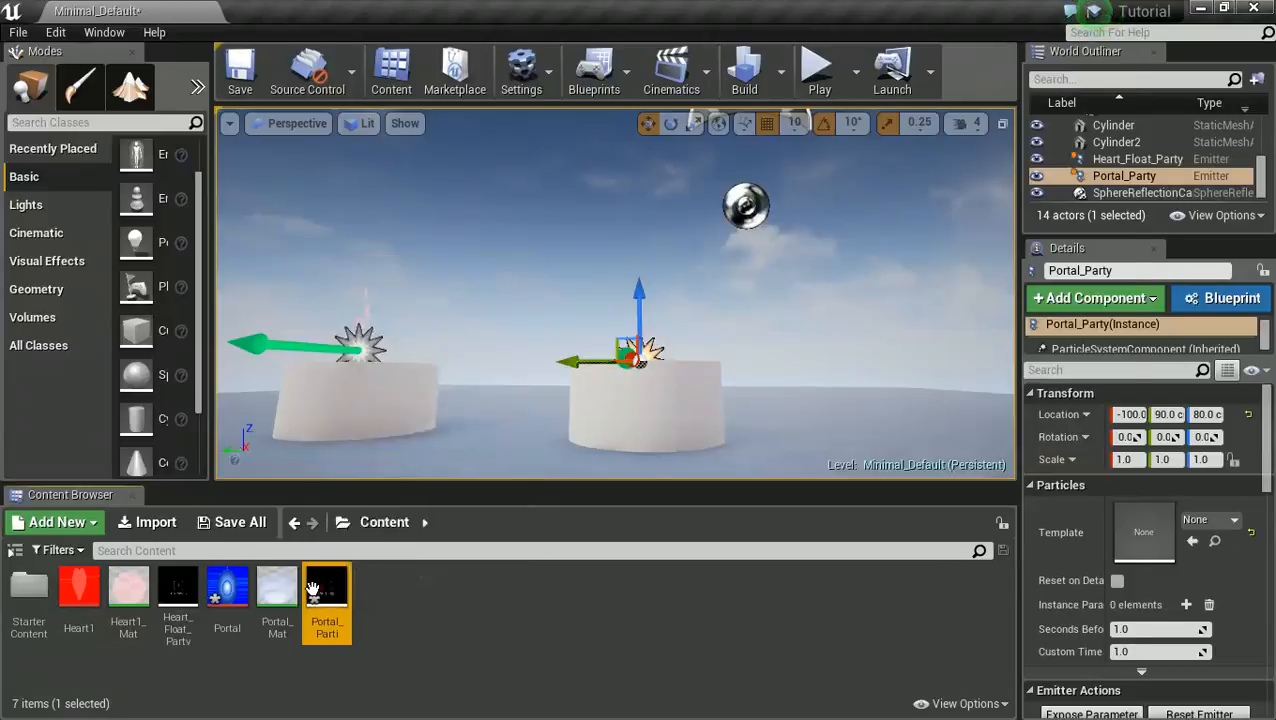
- Open the Portal_Parti particle system in Cascade
double_click(326, 590)
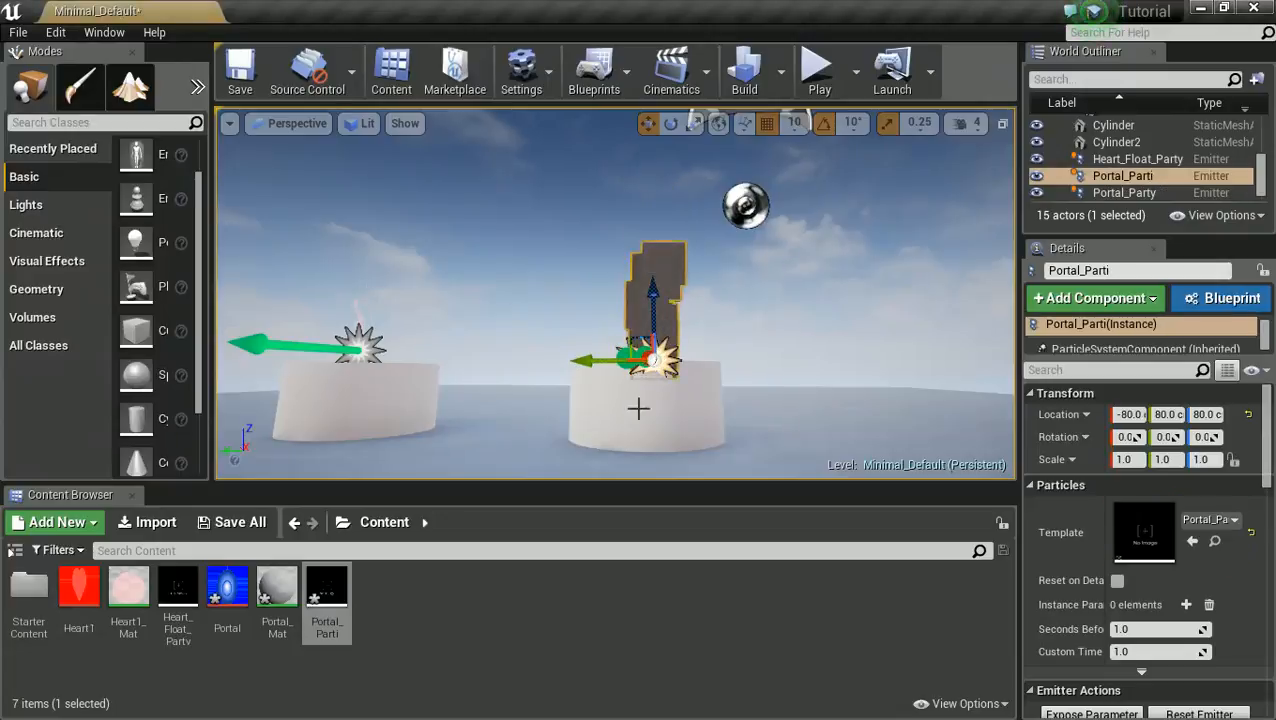
mouse_move(819, 70)
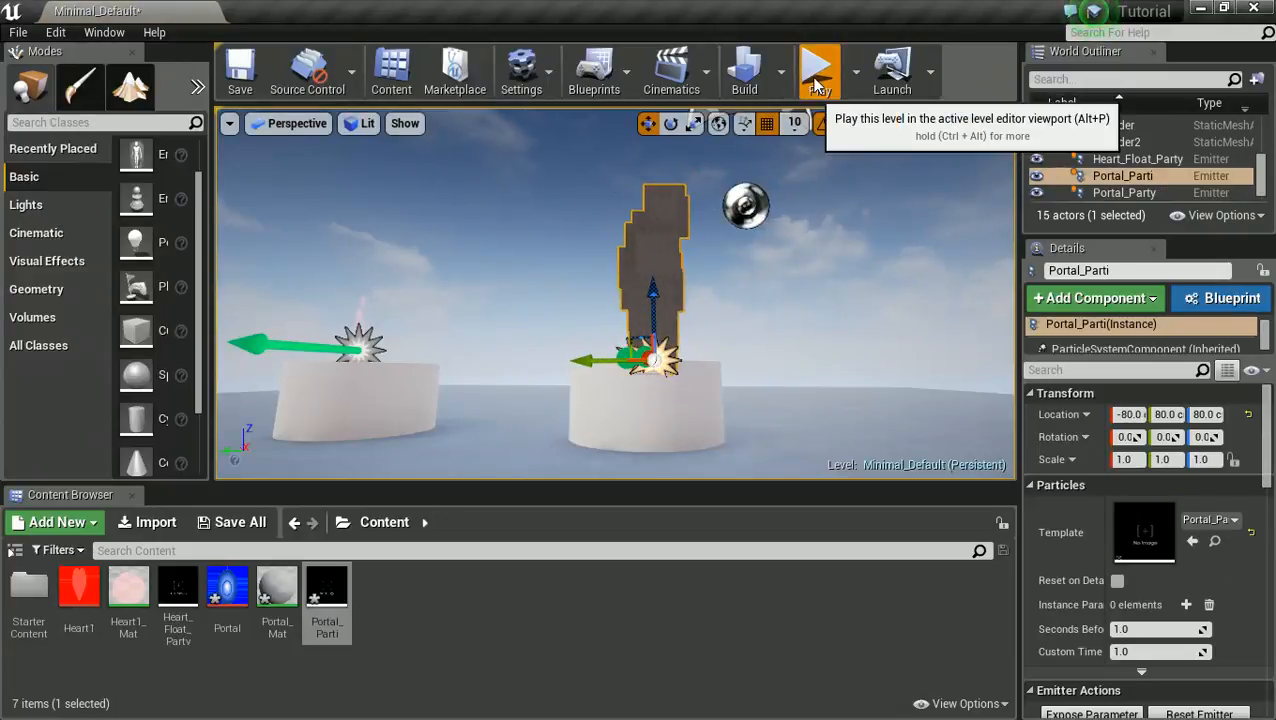
- Play the level to preview the emitter on the podium
click(806, 67)
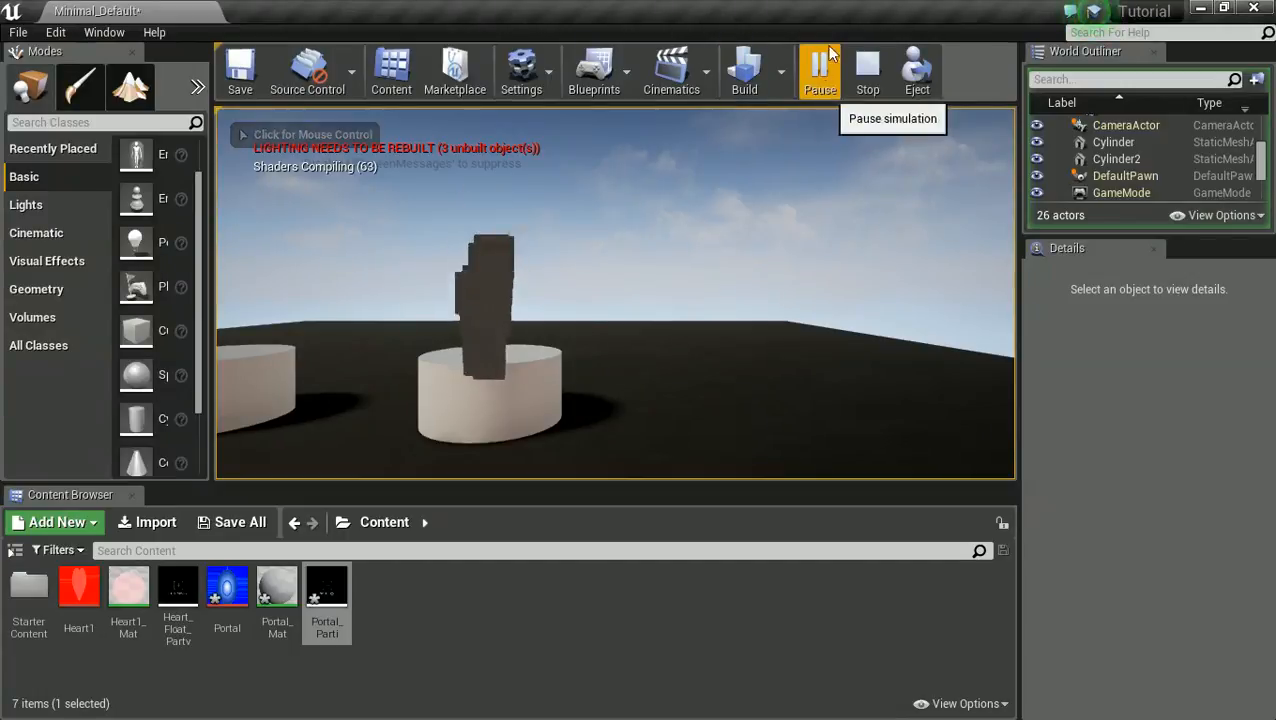
click(867, 70)
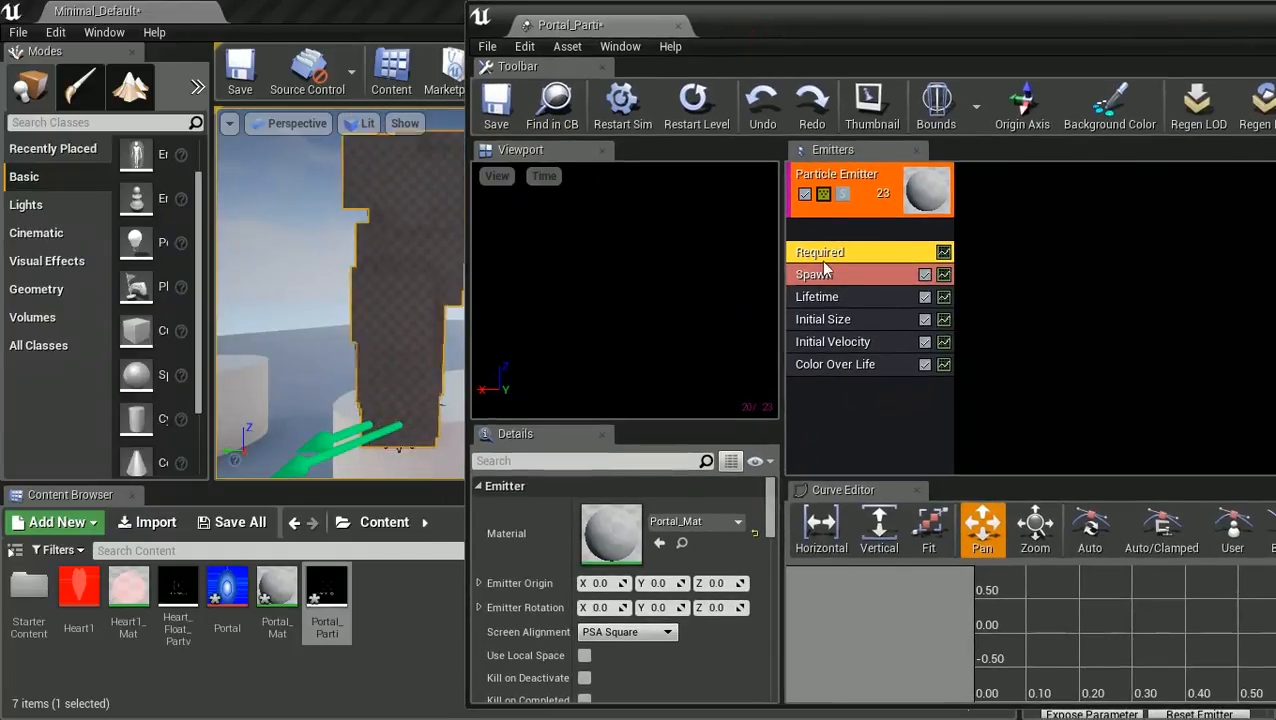
- Set the Spawn module's Rate Constant to 5.0
click(814, 274)
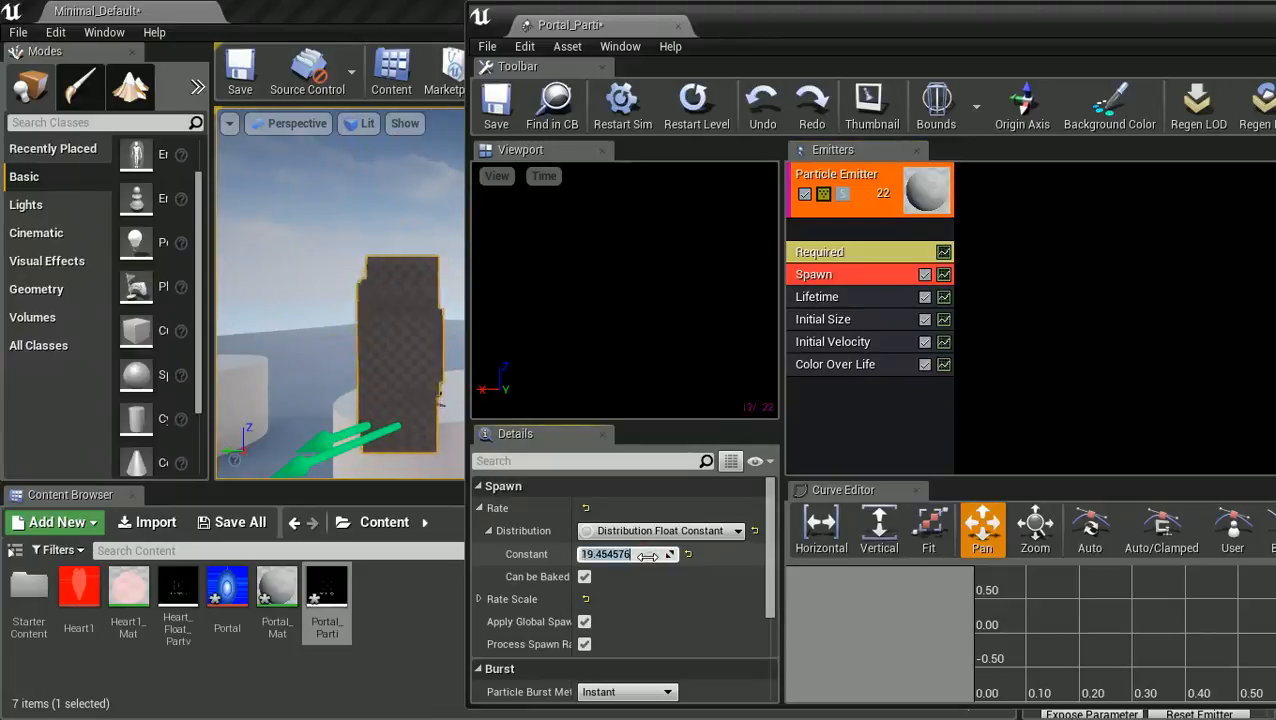
text(5.0)
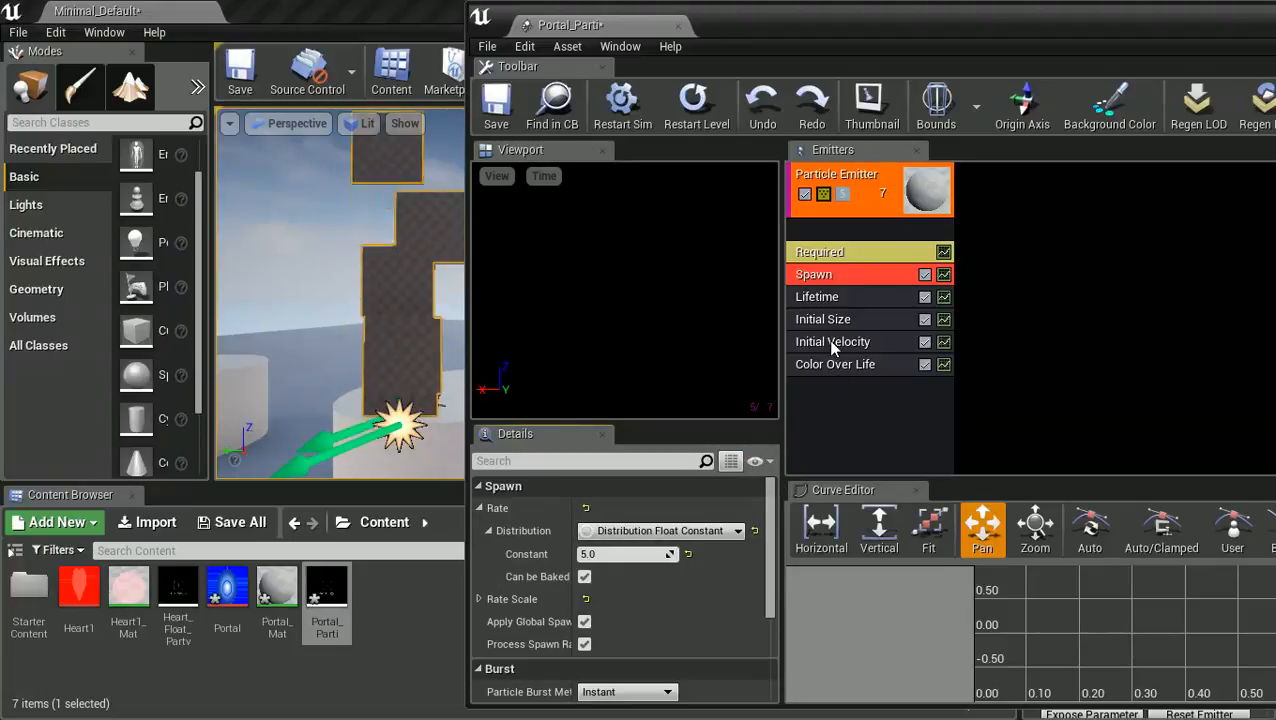
- Set the Initial Velocity module's Start Velocity Max X to -10
click(832, 341)
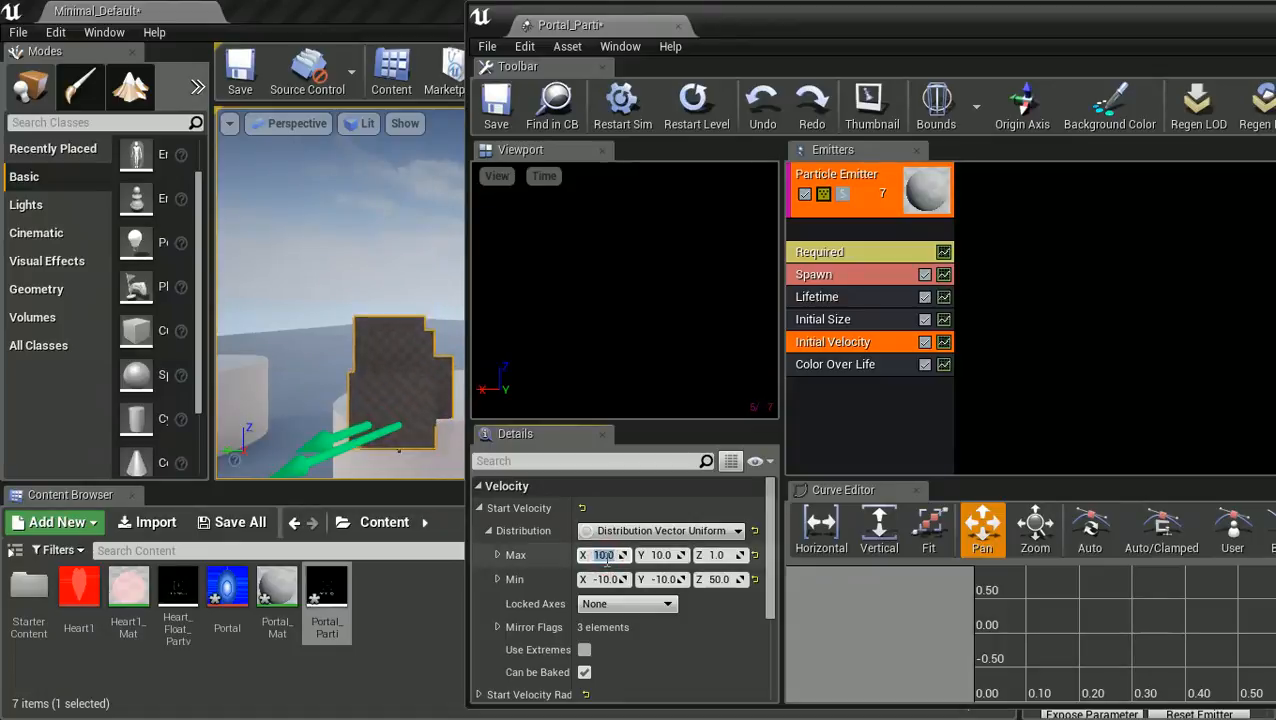
text(-10)
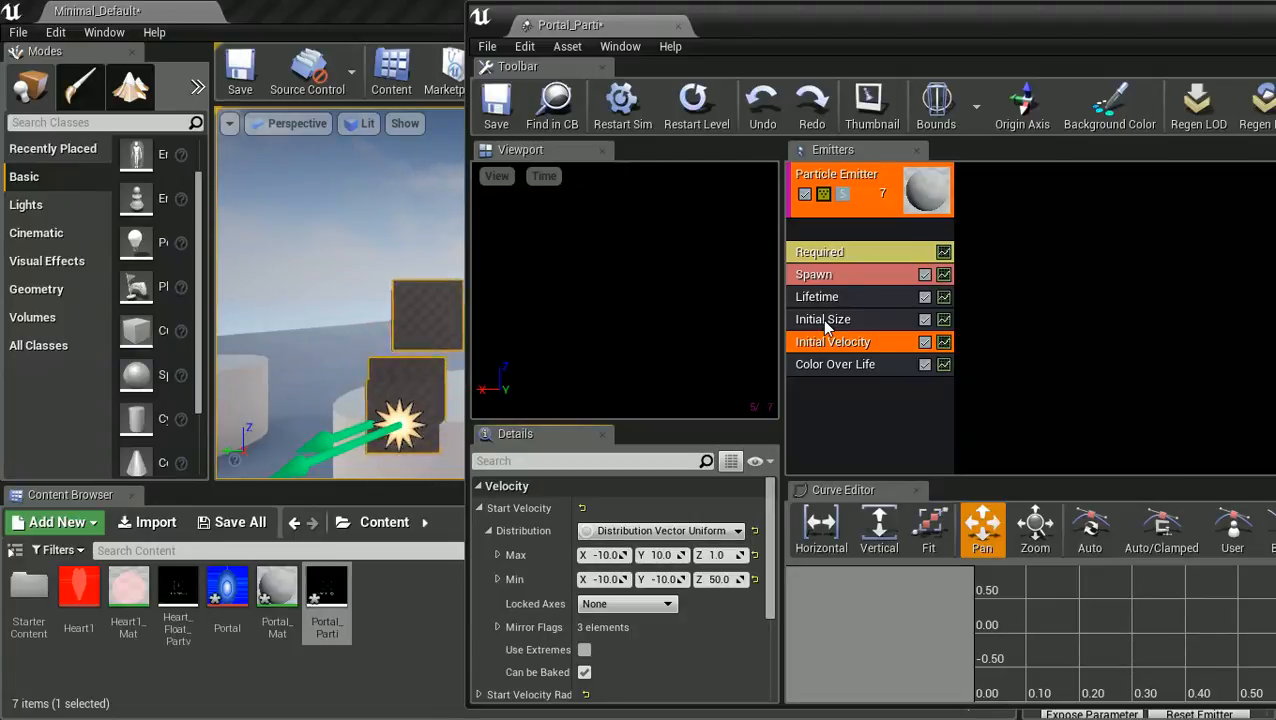
- Inspect the Initial Size module's Start Size, then select the emitter for a new module
click(832, 319)
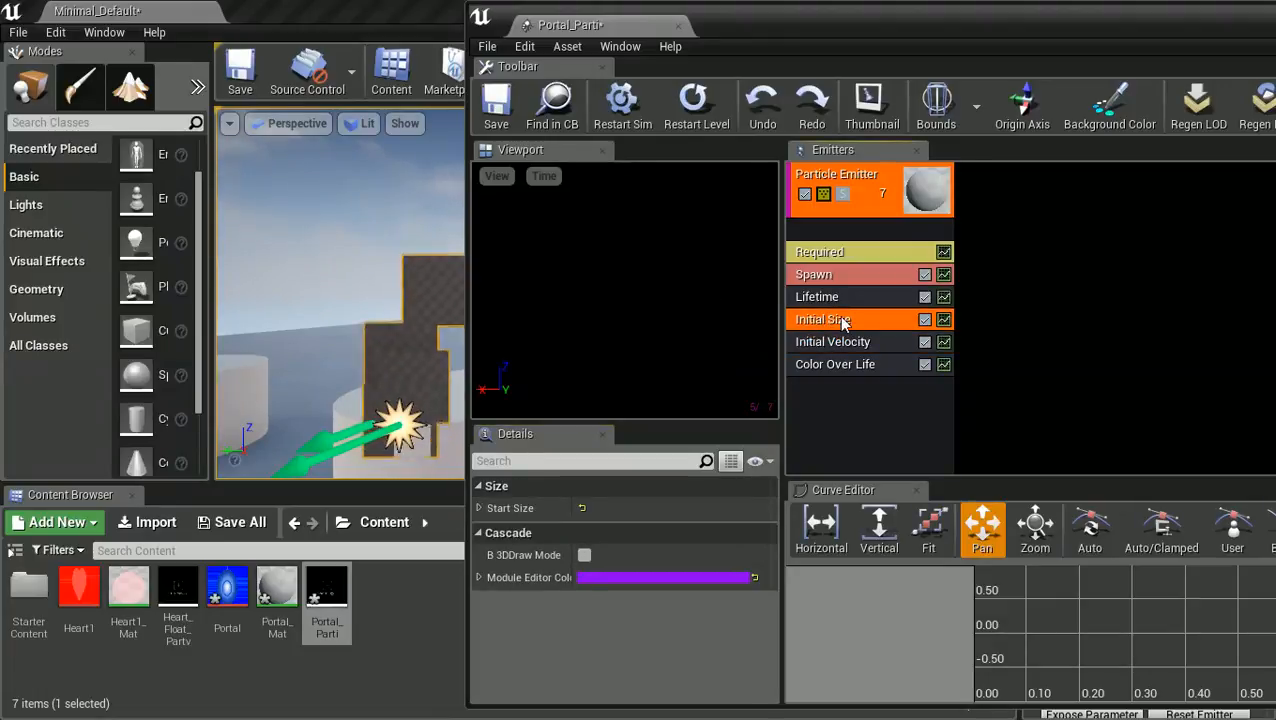
click(479, 508)
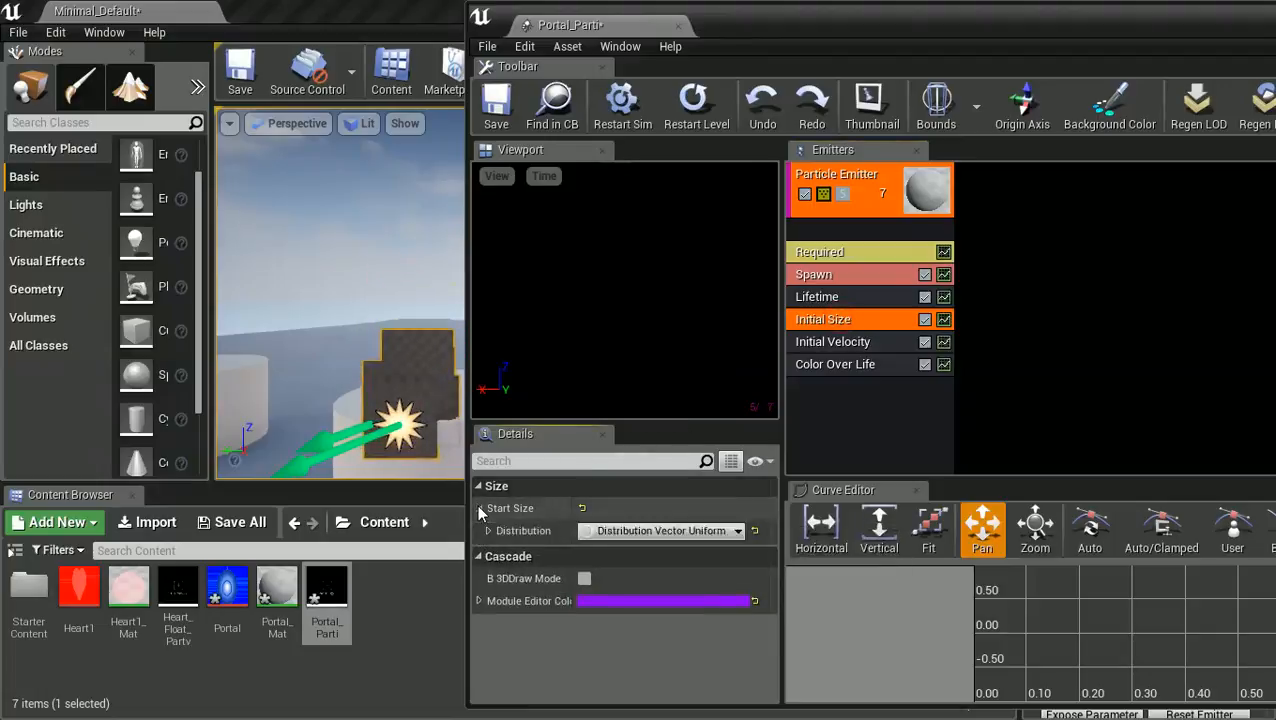
click(478, 531)
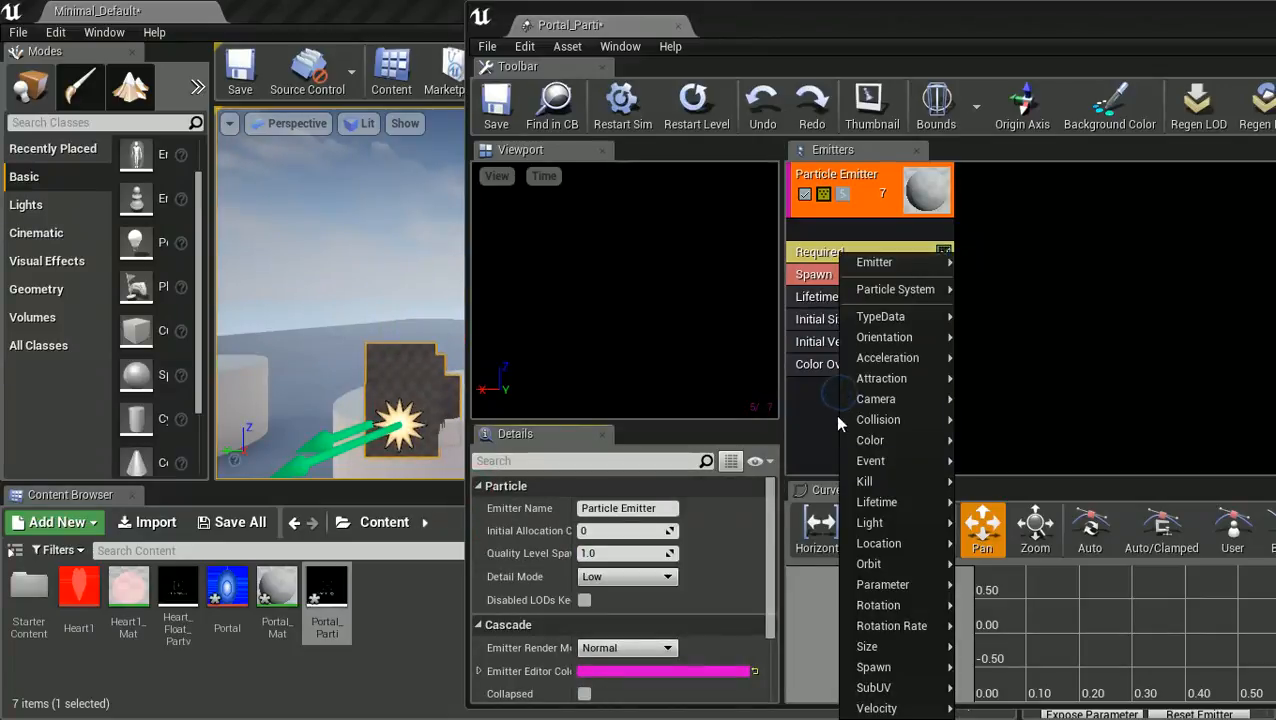
mouse_move(885, 646)
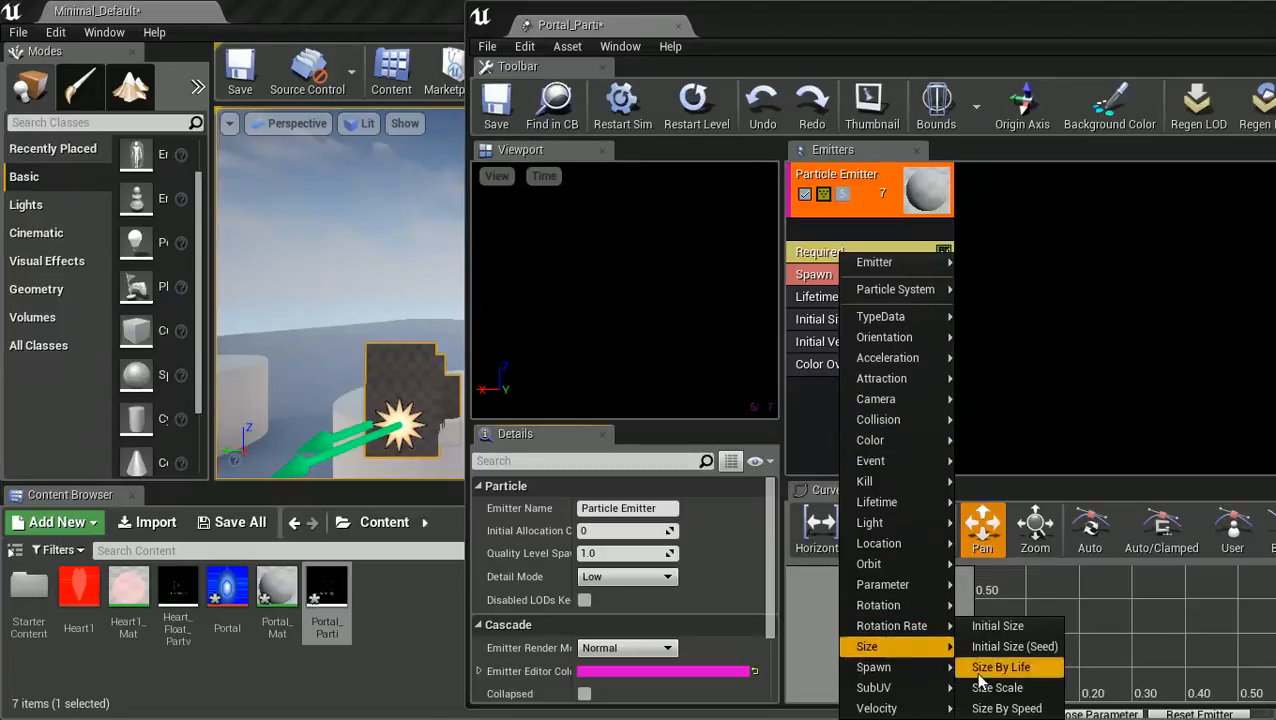
- Add a Size By Life module and set point 1 Out Val X to 25
click(998, 667)
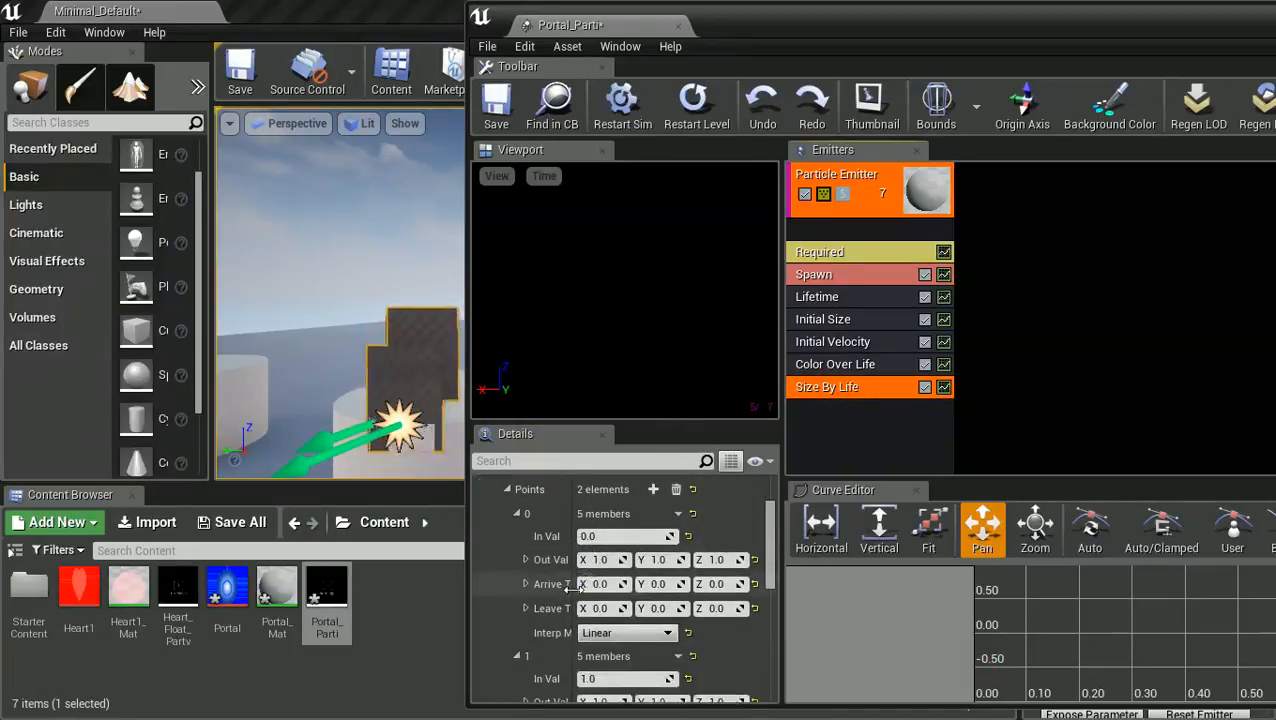
scroll(down, 3)
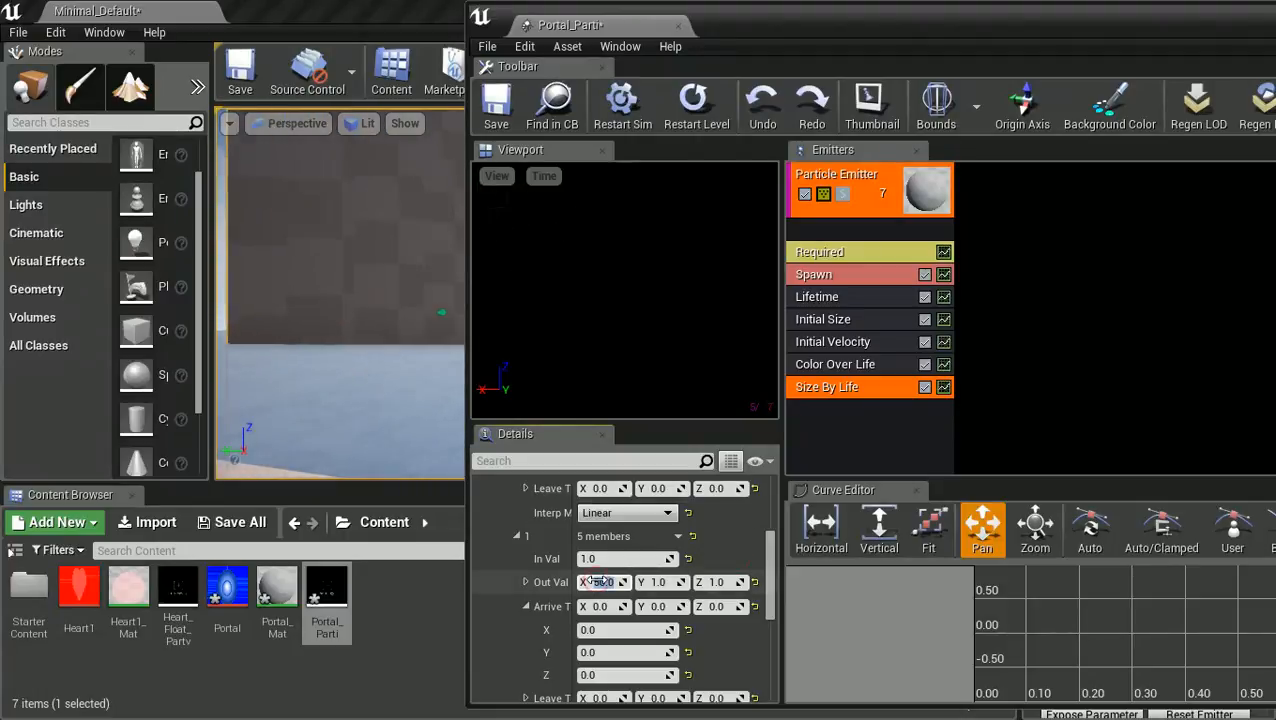
text(25)
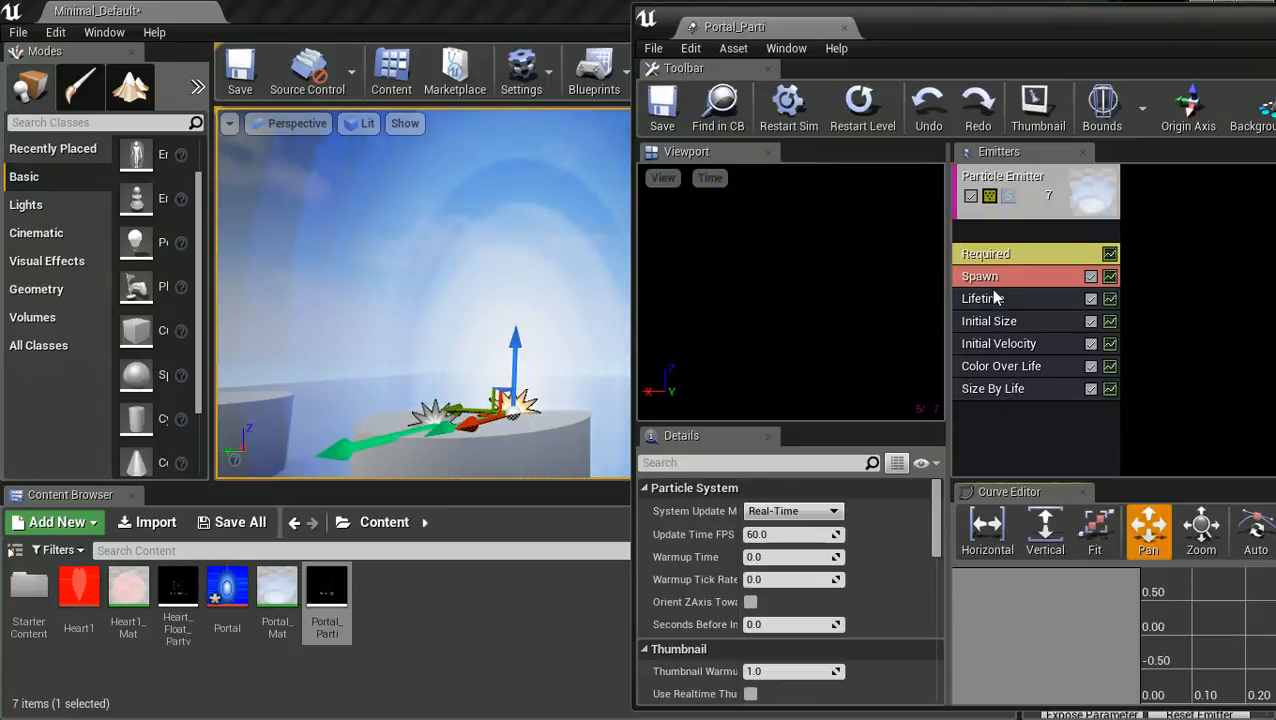
- Set the particle Lifetime Max to about 2.33, then play the level to view the portal
click(982, 298)
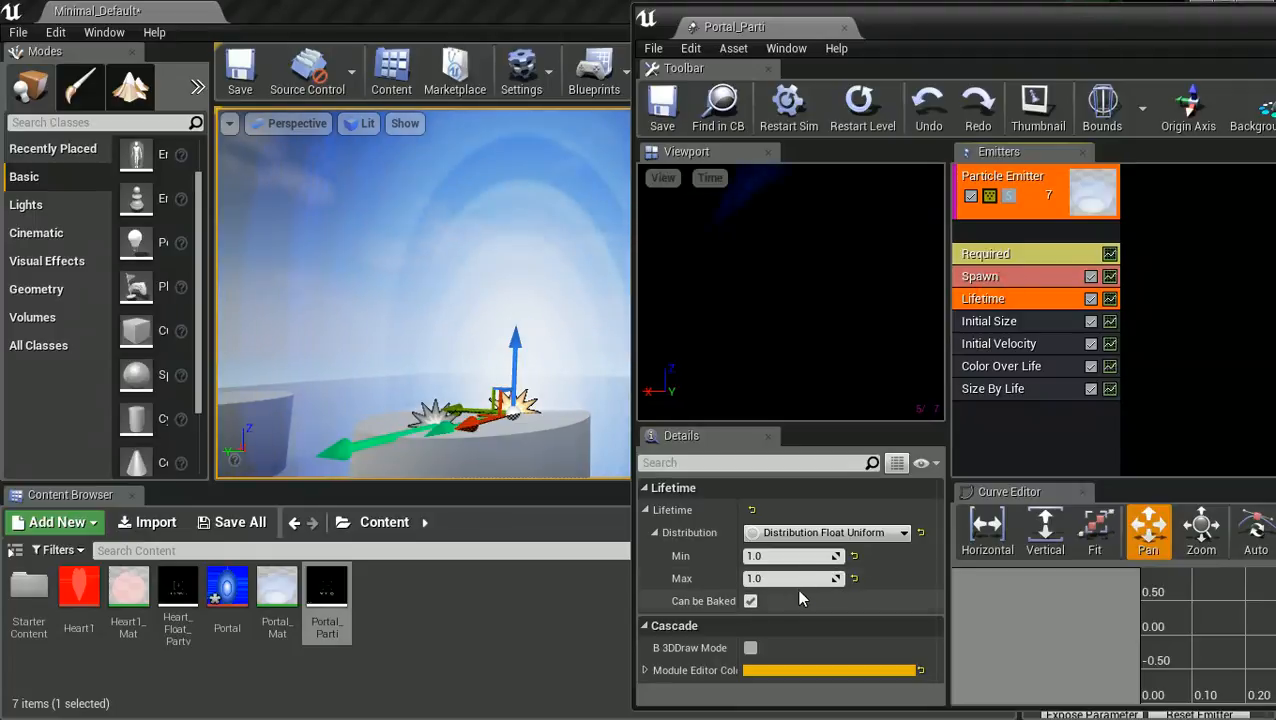
drag(790, 578, 850, 578)
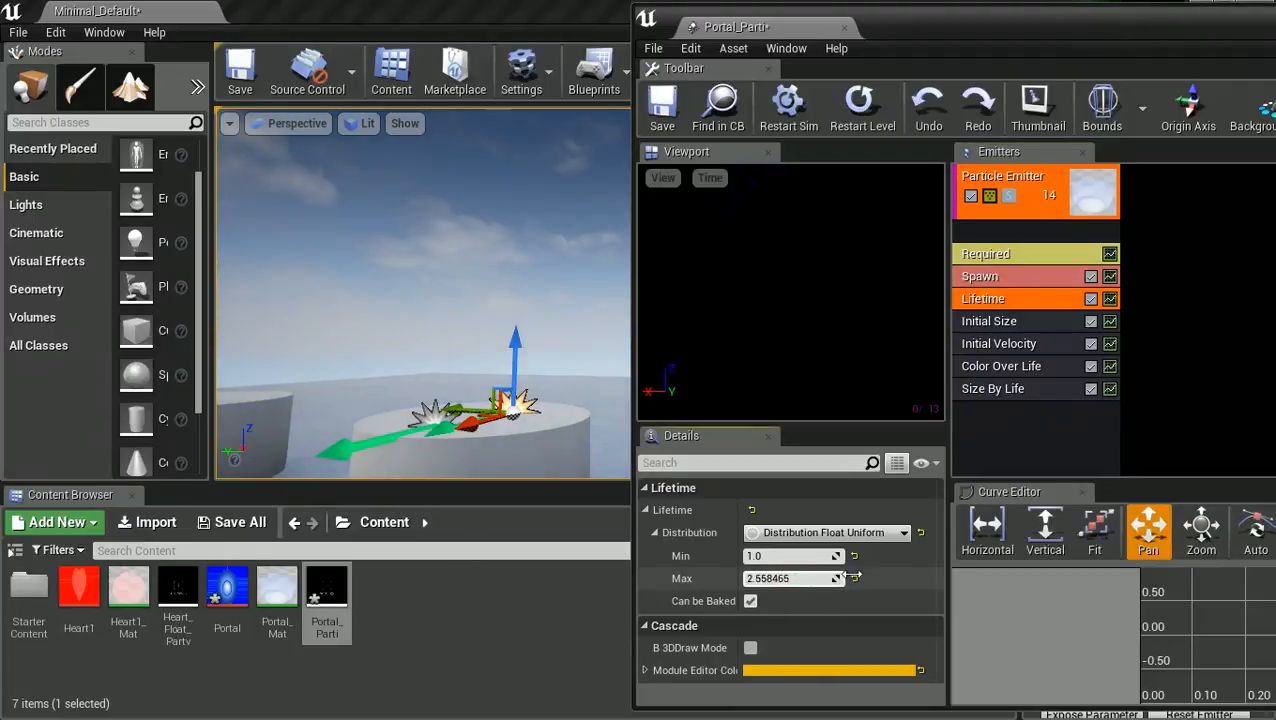
drag(793, 578, 897, 578)
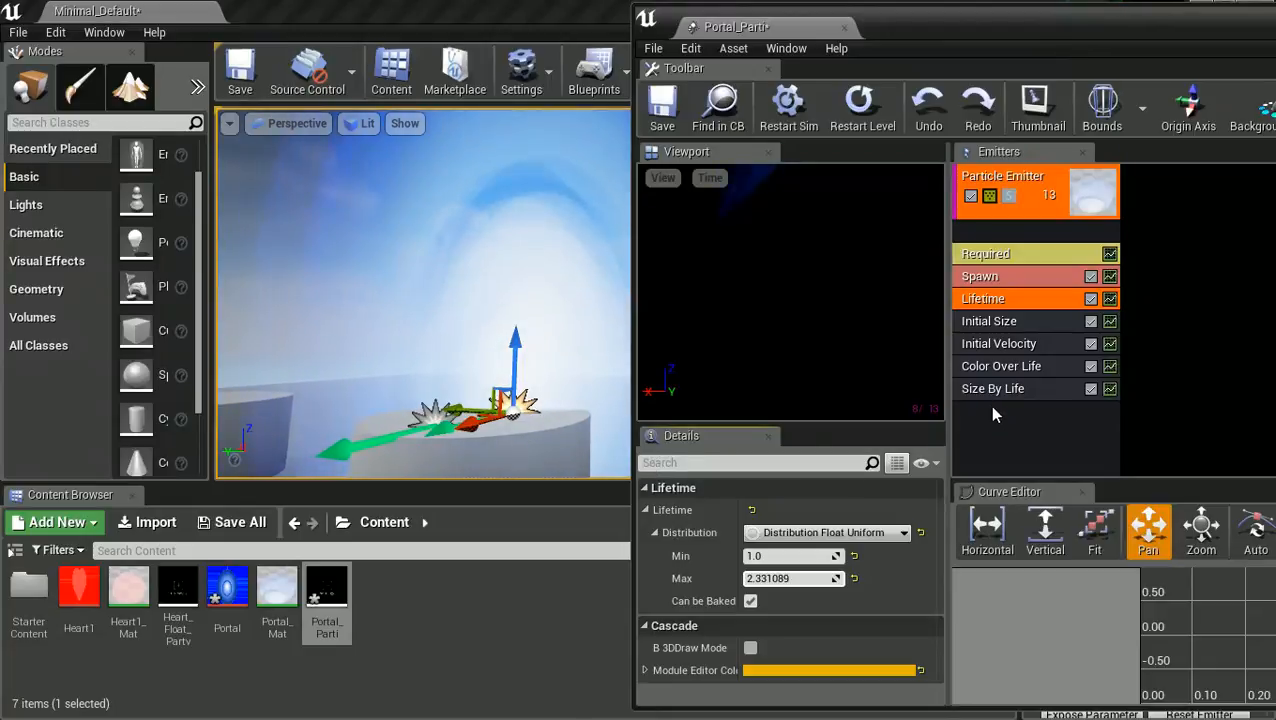
mouse_move(662, 107)
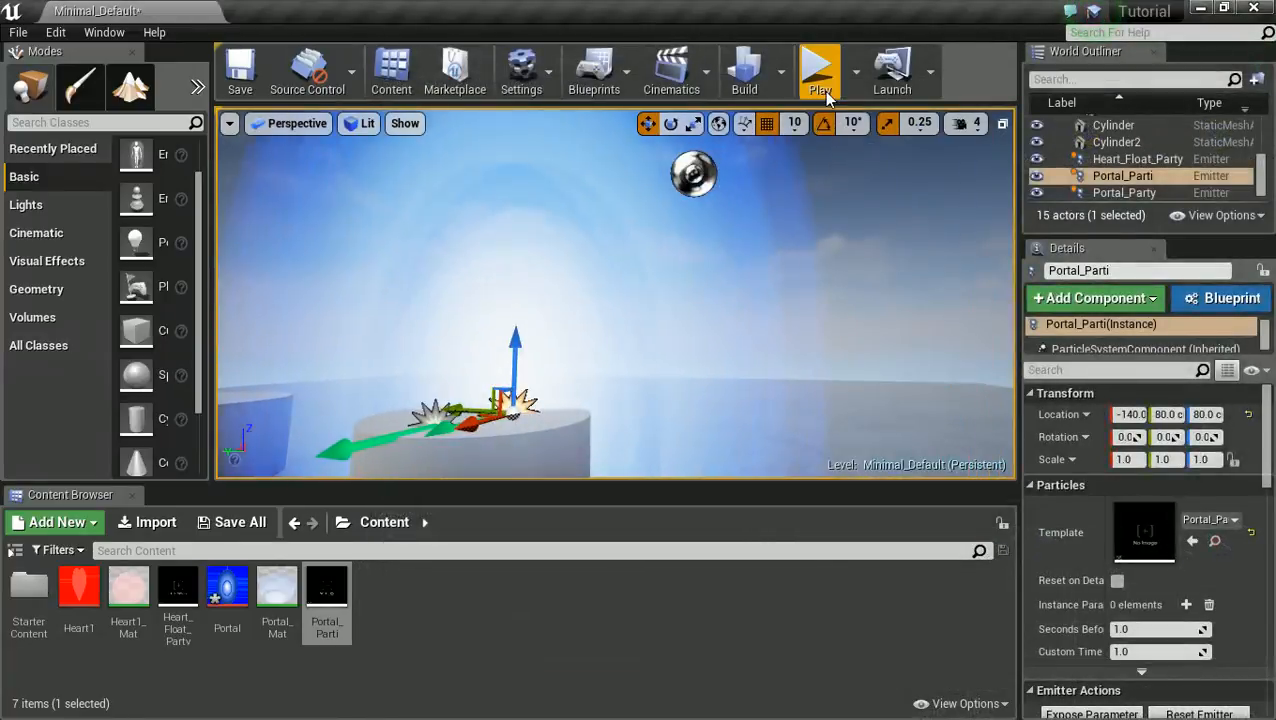
click(820, 70)
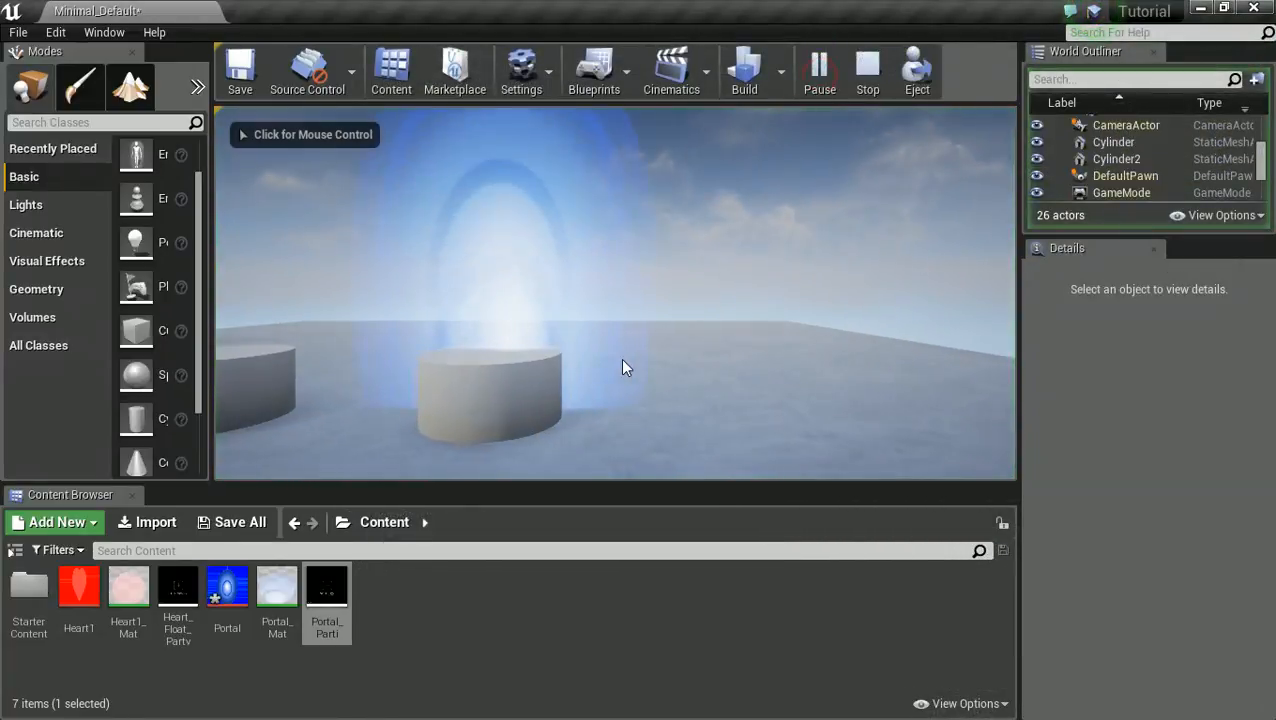